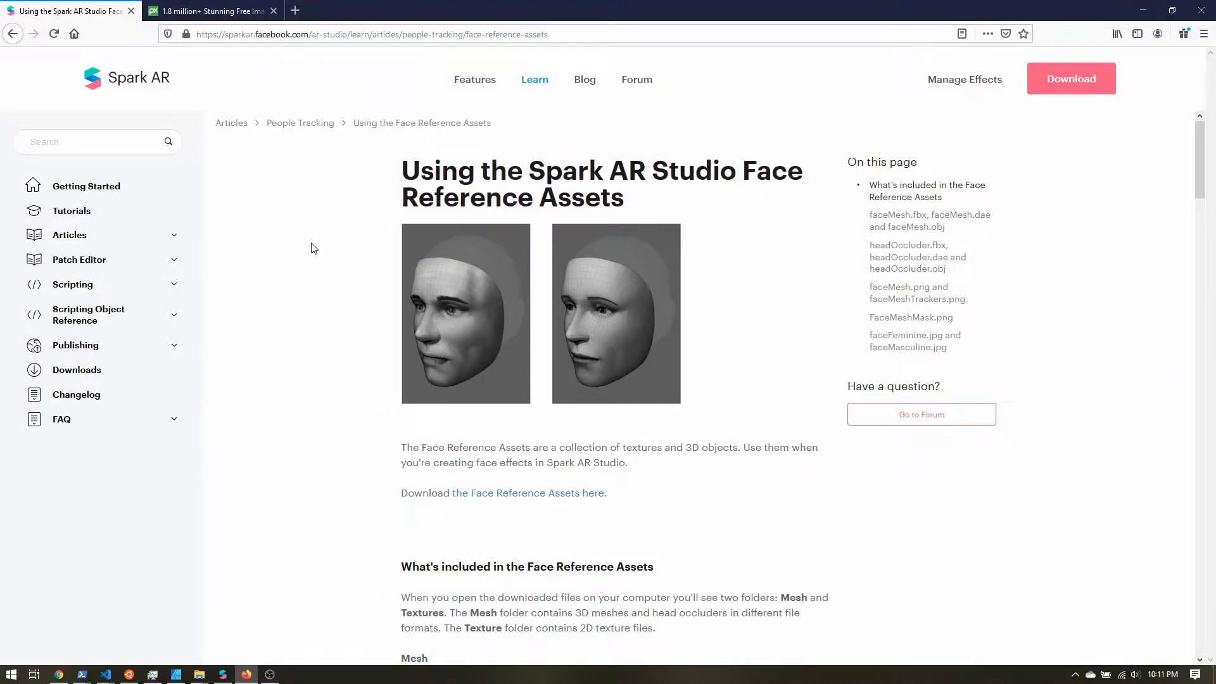
pyautogui.moveTo(174, 130)
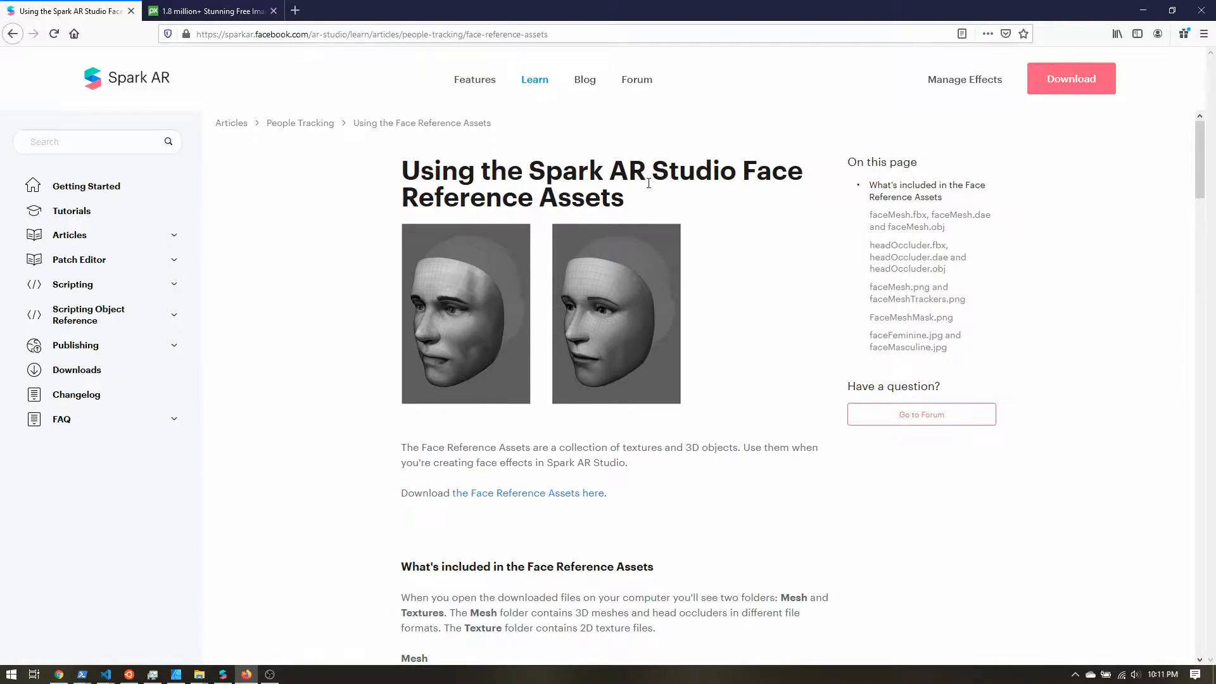
pyautogui.moveTo(436, 101)
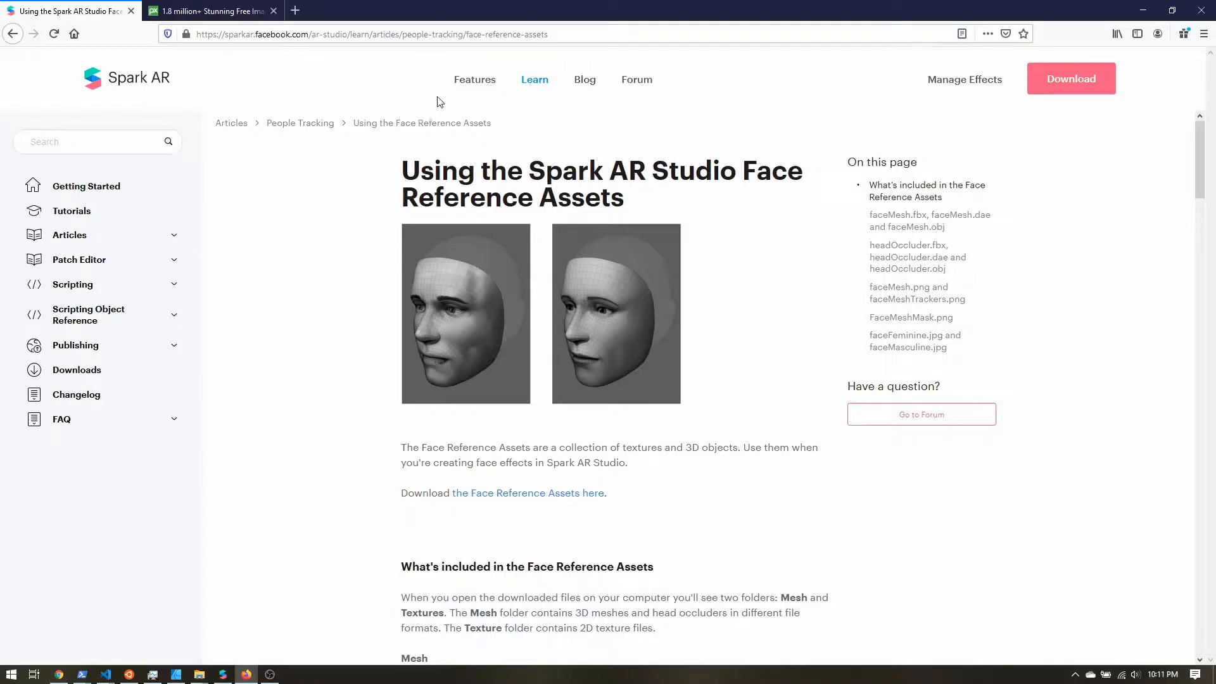
pyautogui.moveTo(510, 506)
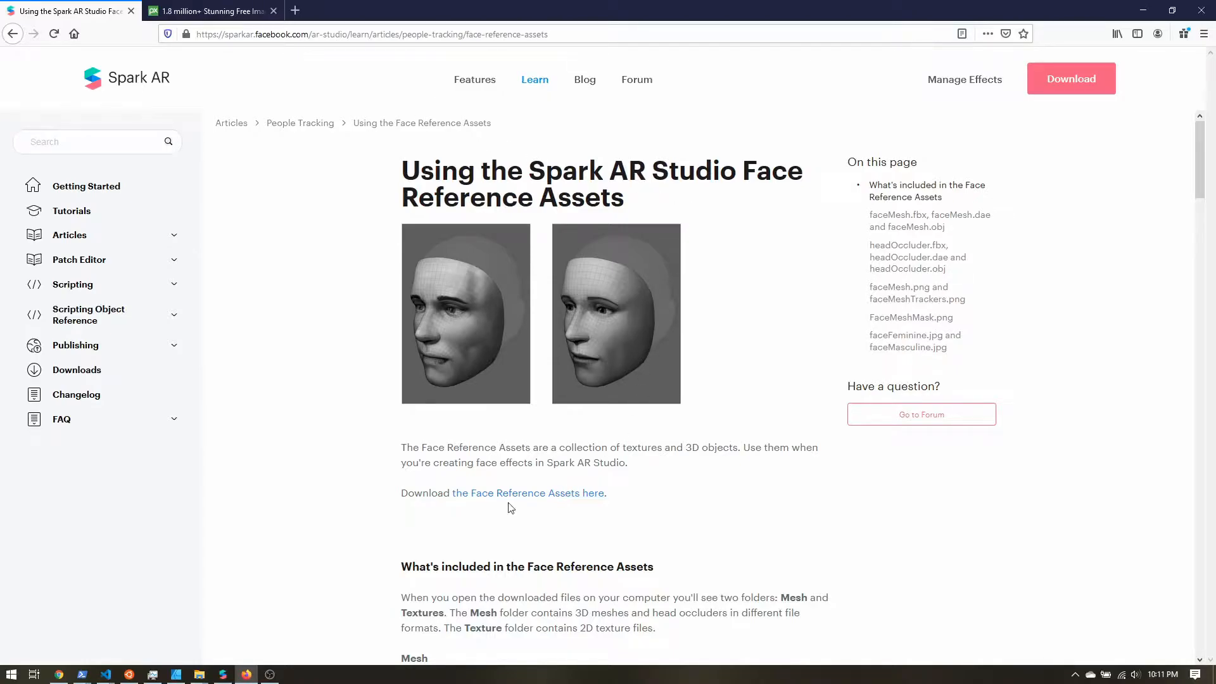
pyautogui.moveTo(528, 492)
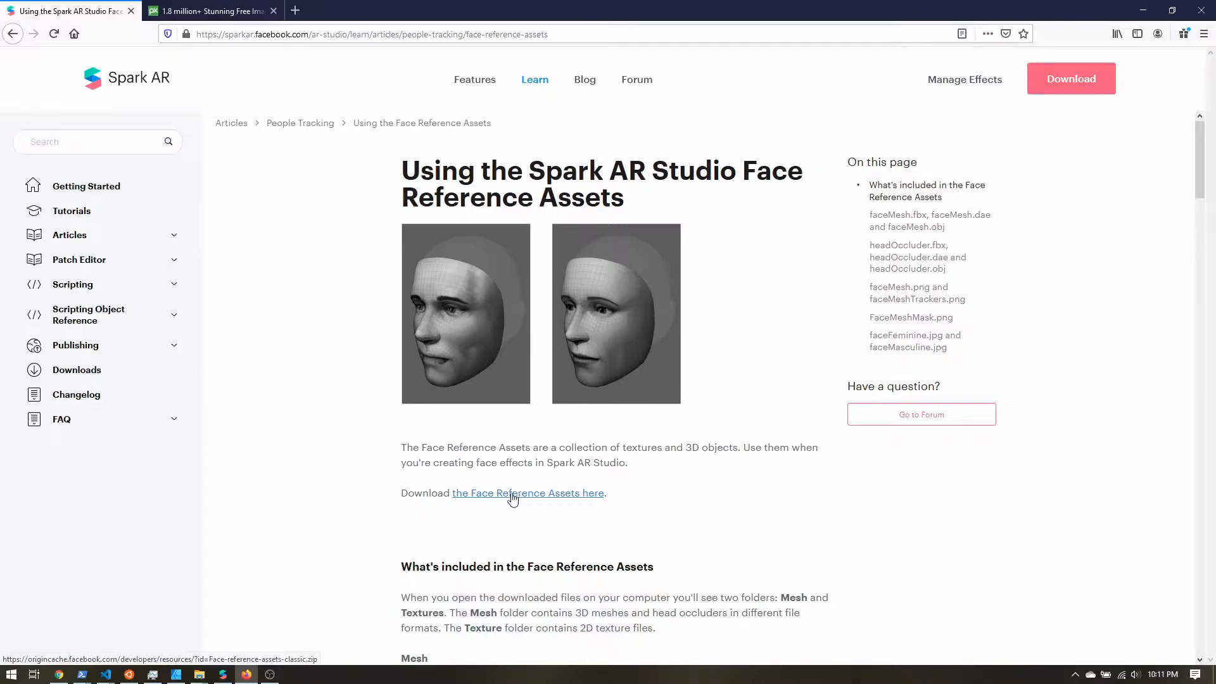
pyautogui.moveTo(557, 497)
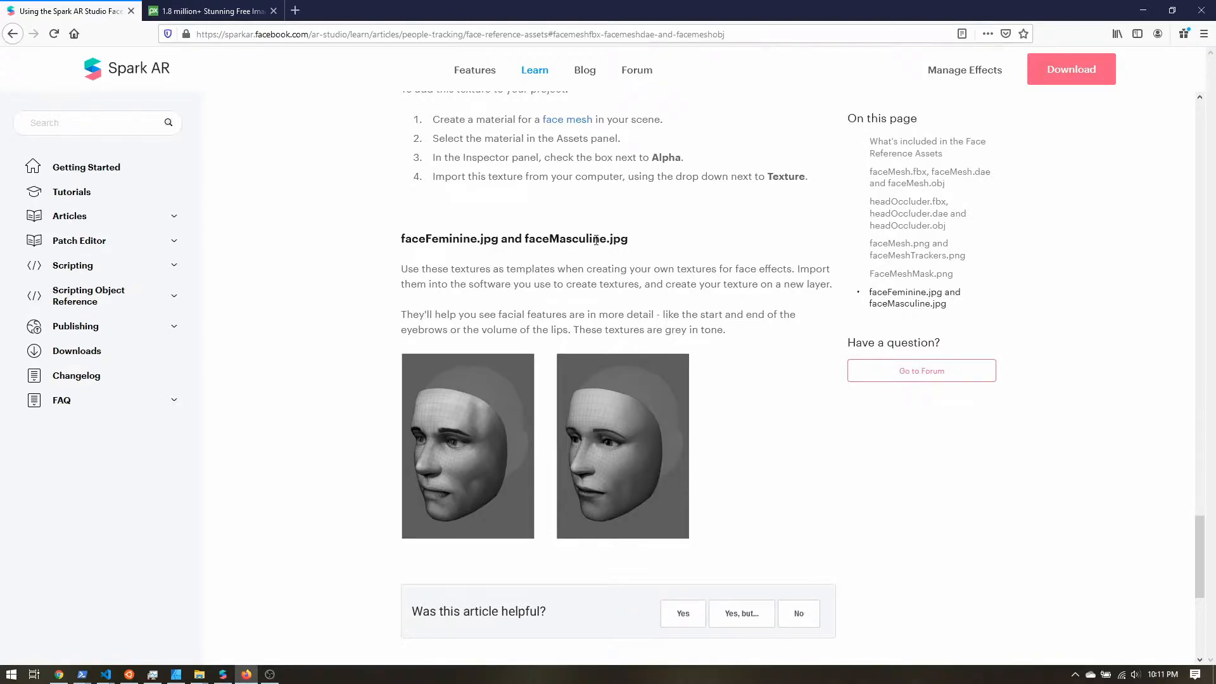
pyautogui.moveTo(620, 495)
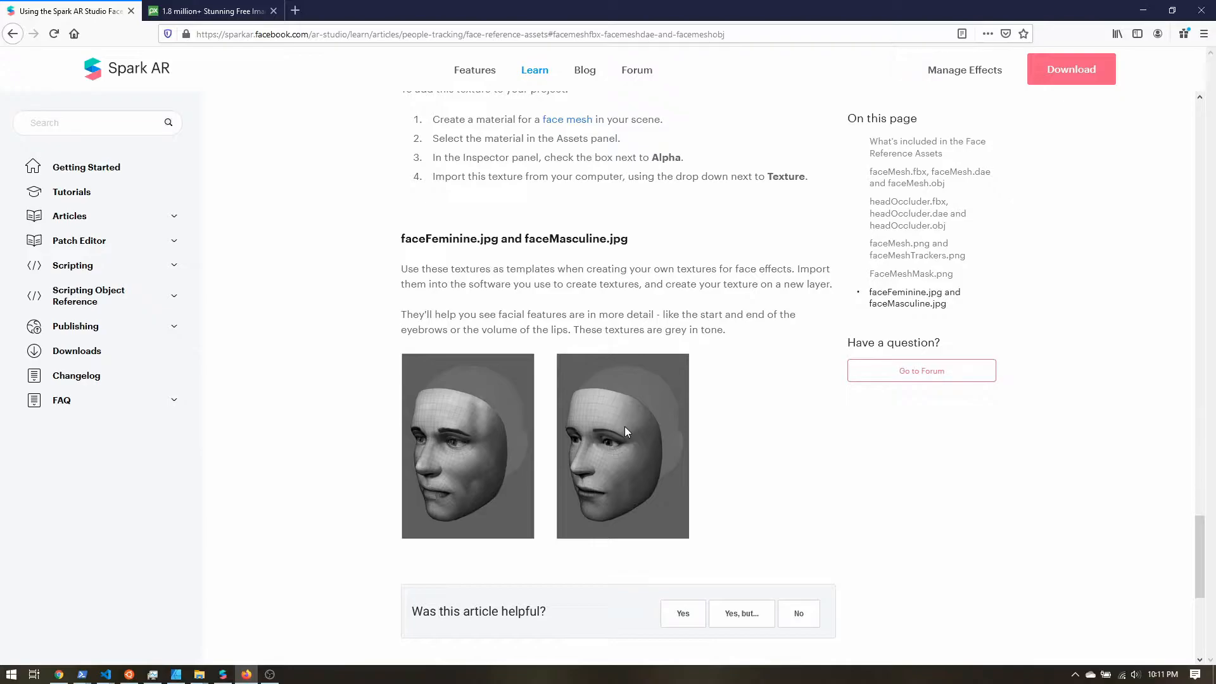
pyautogui.moveTo(613, 429)
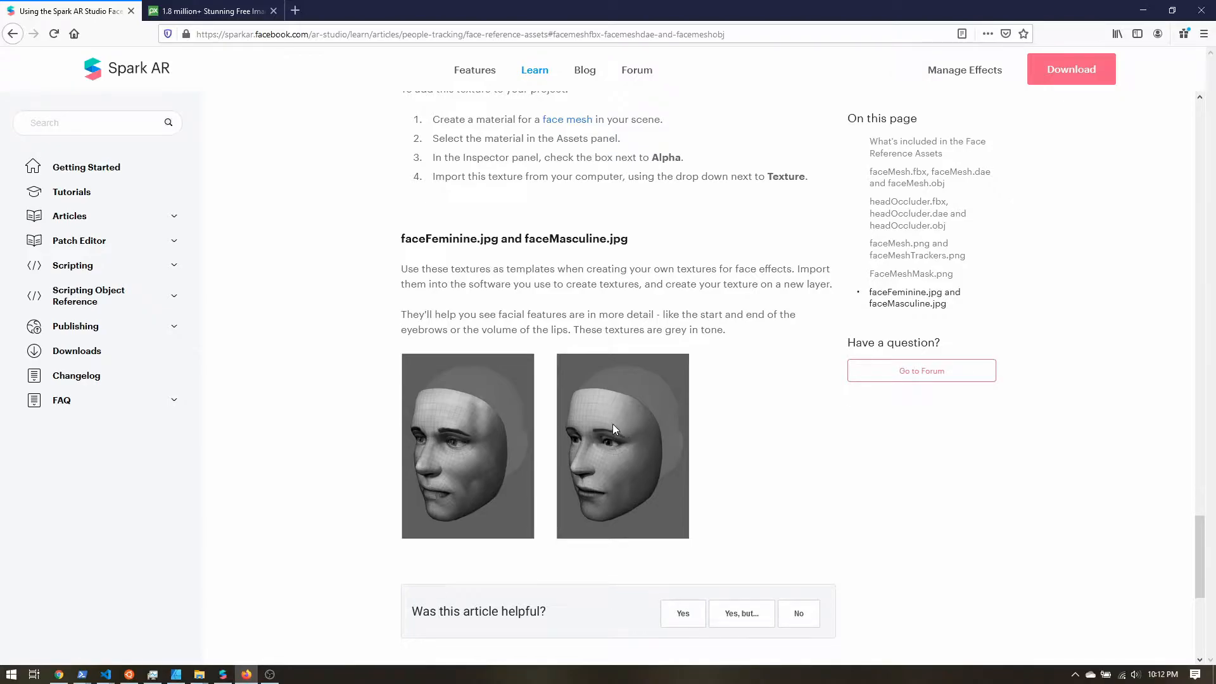
pyautogui.moveTo(198, 645)
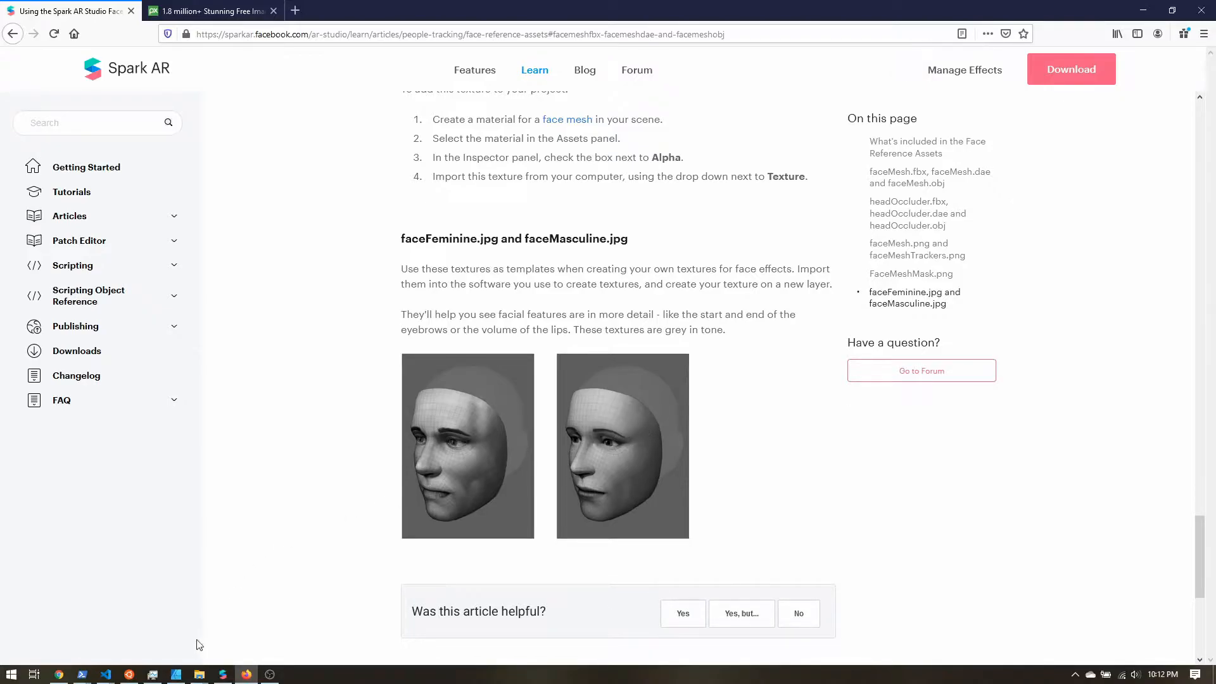
# Compare the faceMasculine image against the feminine face by toggling its visibility, leaving it shown.
pyautogui.click(175, 673)
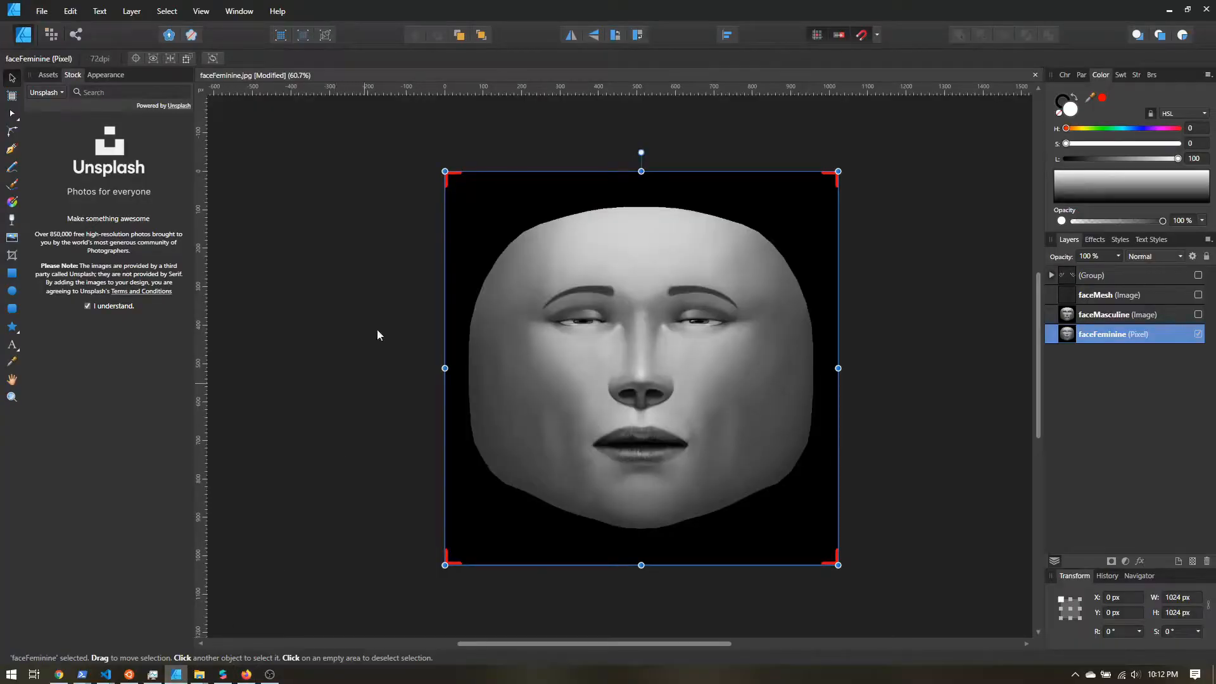
pyautogui.moveTo(378, 195)
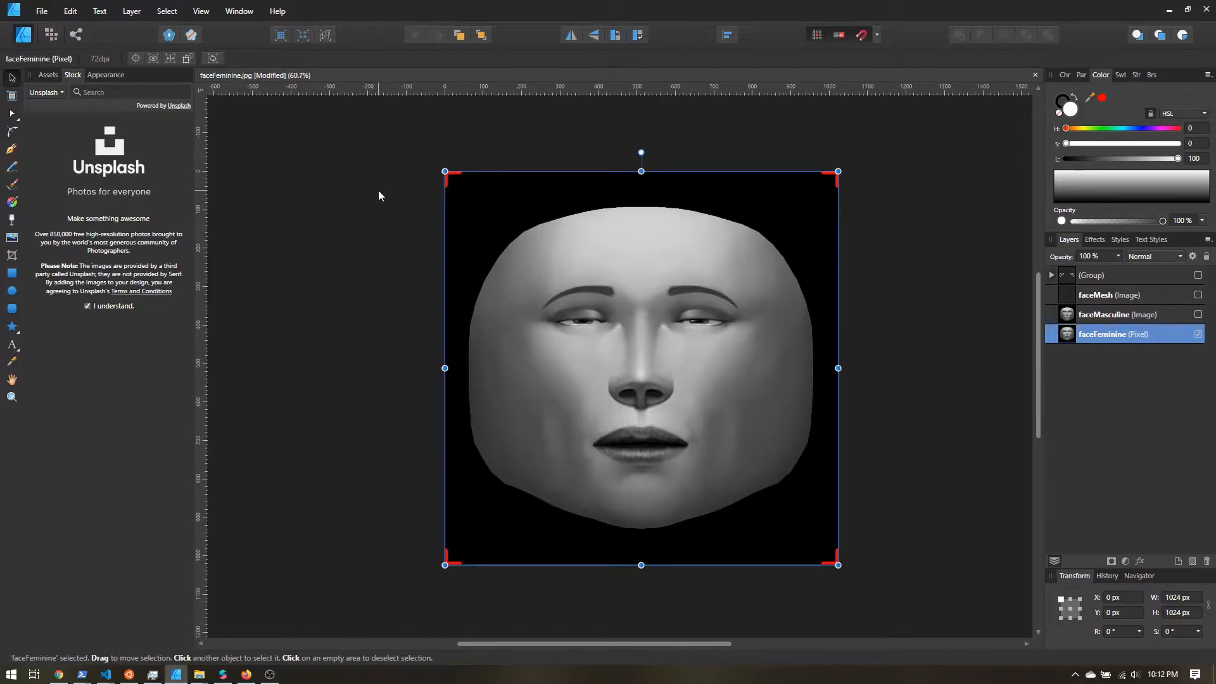
pyautogui.moveTo(703, 301)
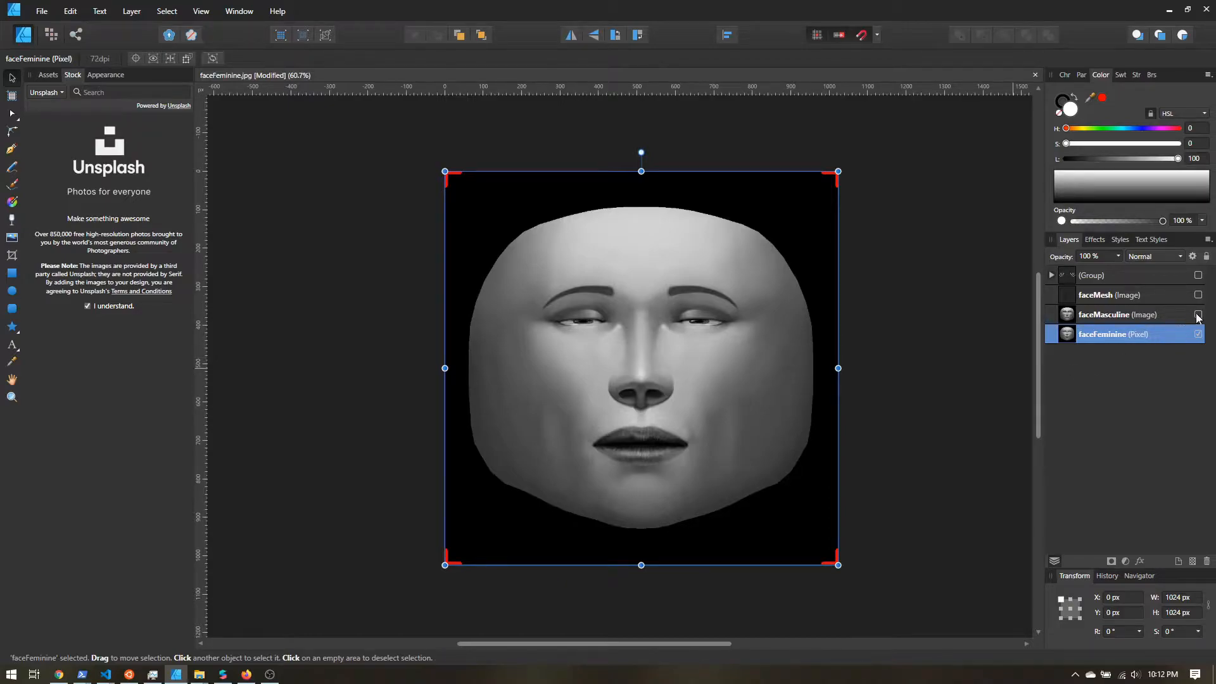
pyautogui.click(1198, 314)
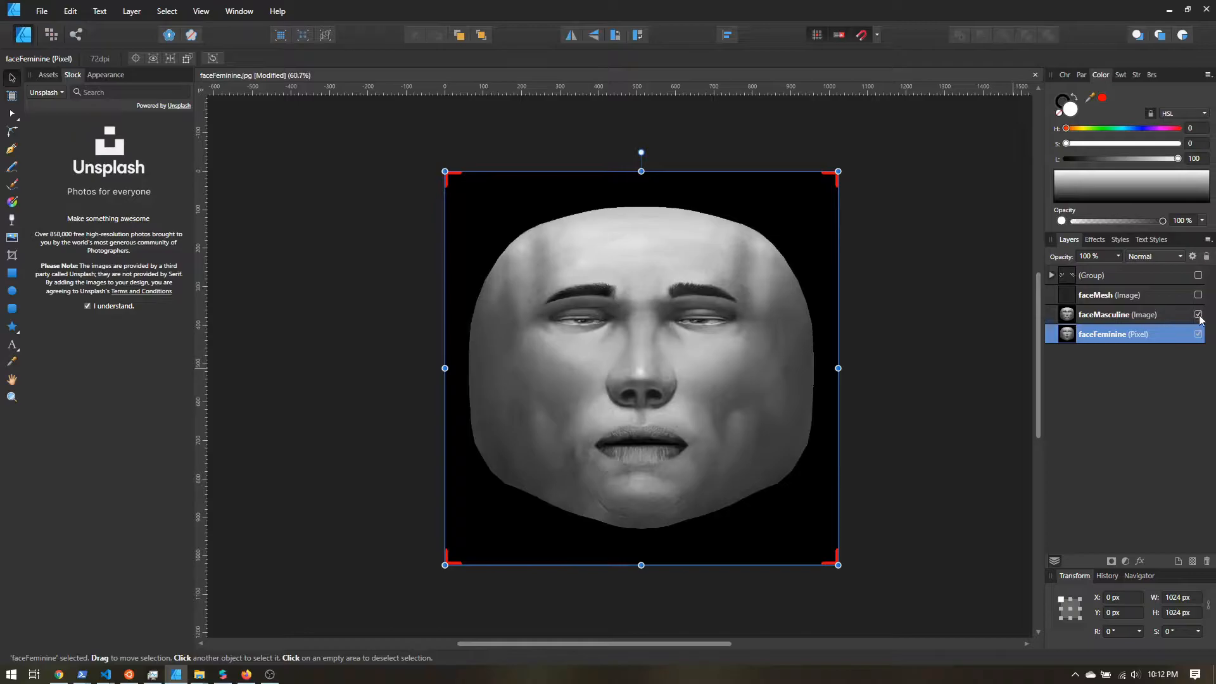
pyautogui.click(1198, 314)
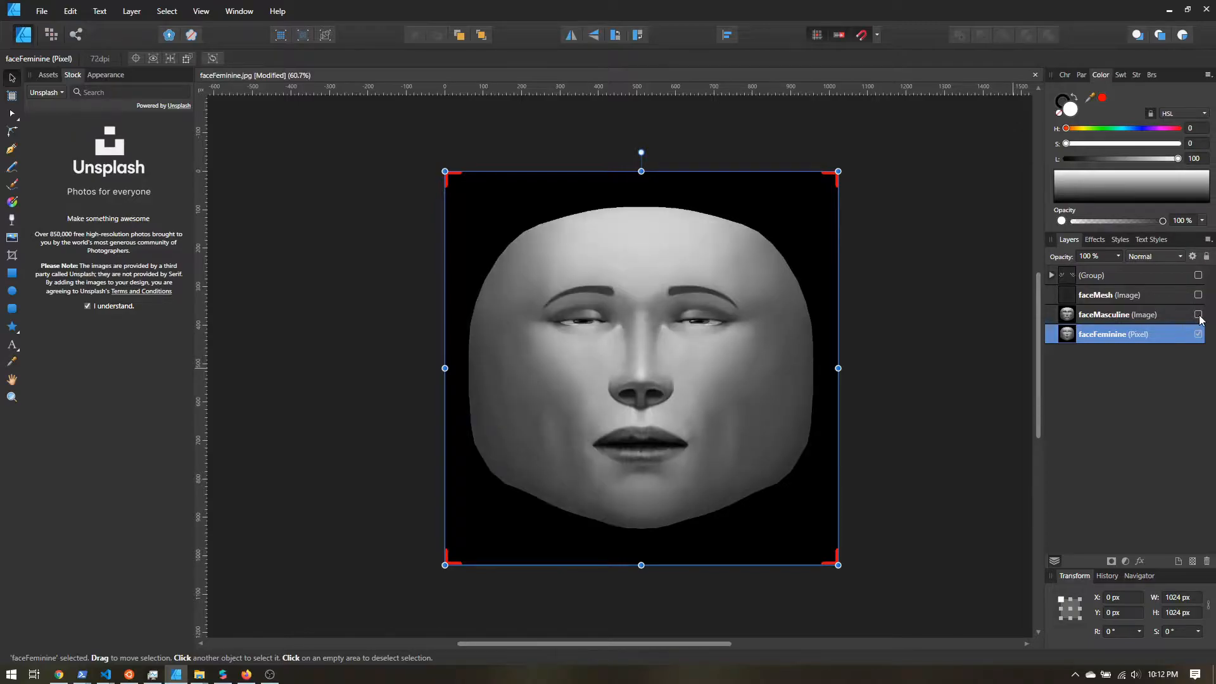
pyautogui.click(1198, 314)
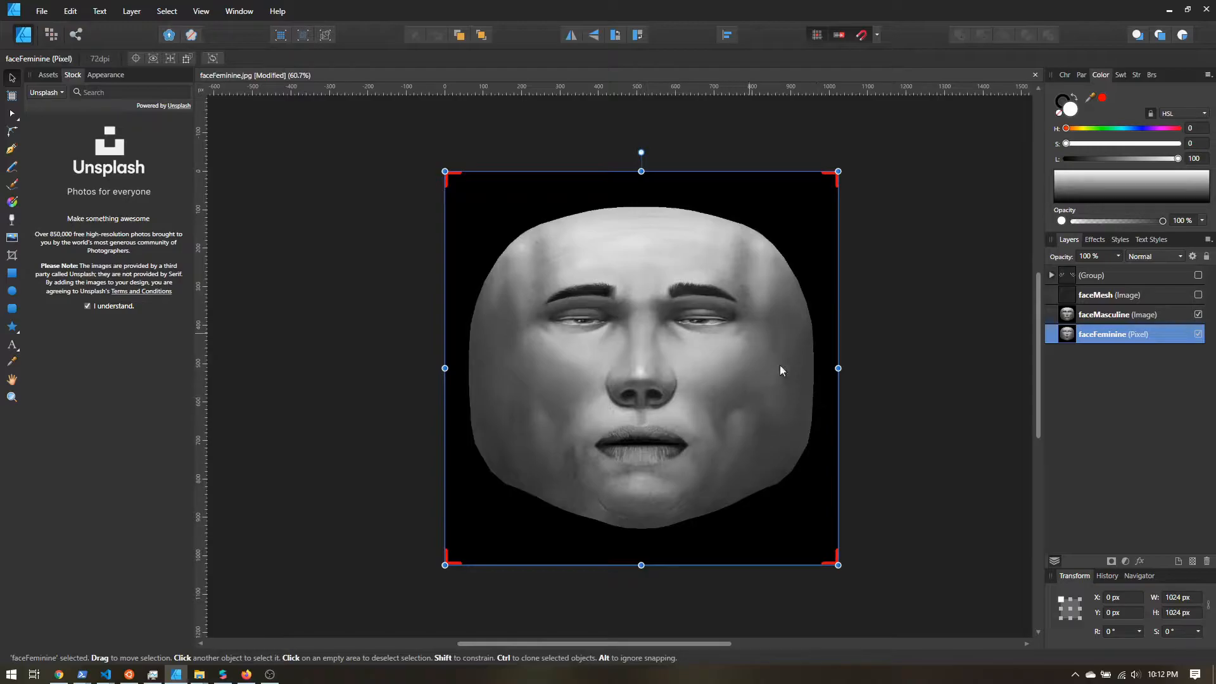
pyautogui.moveTo(591, 365)
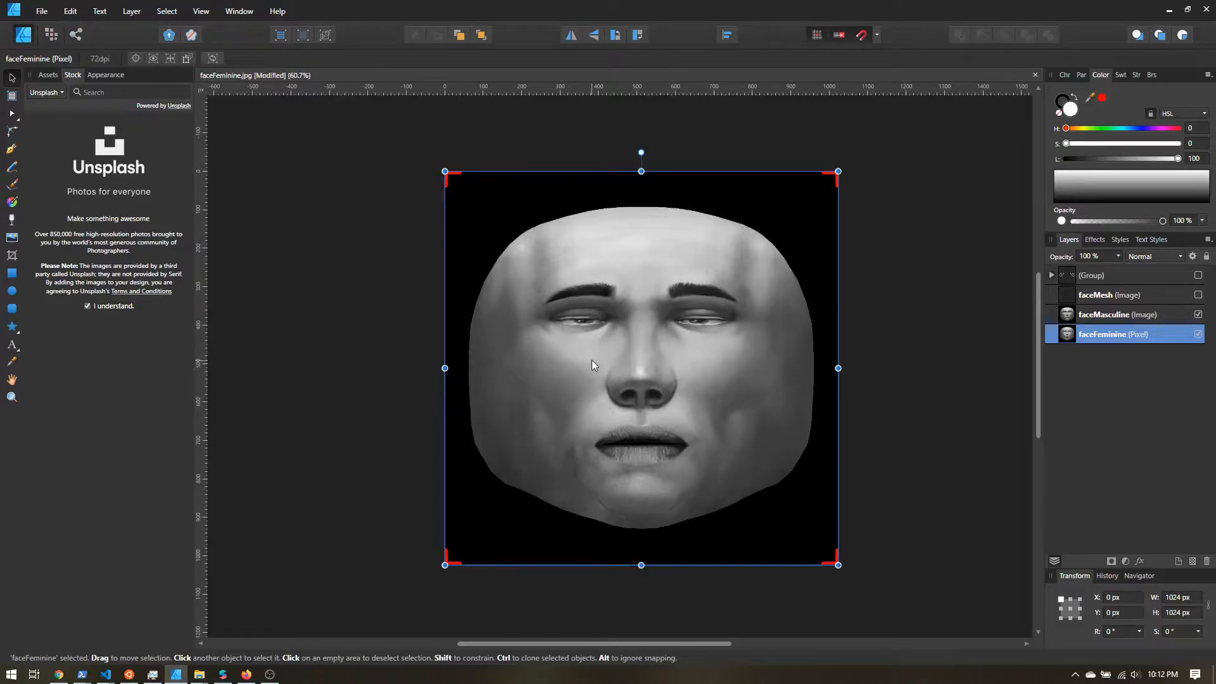
pyautogui.moveTo(577, 353)
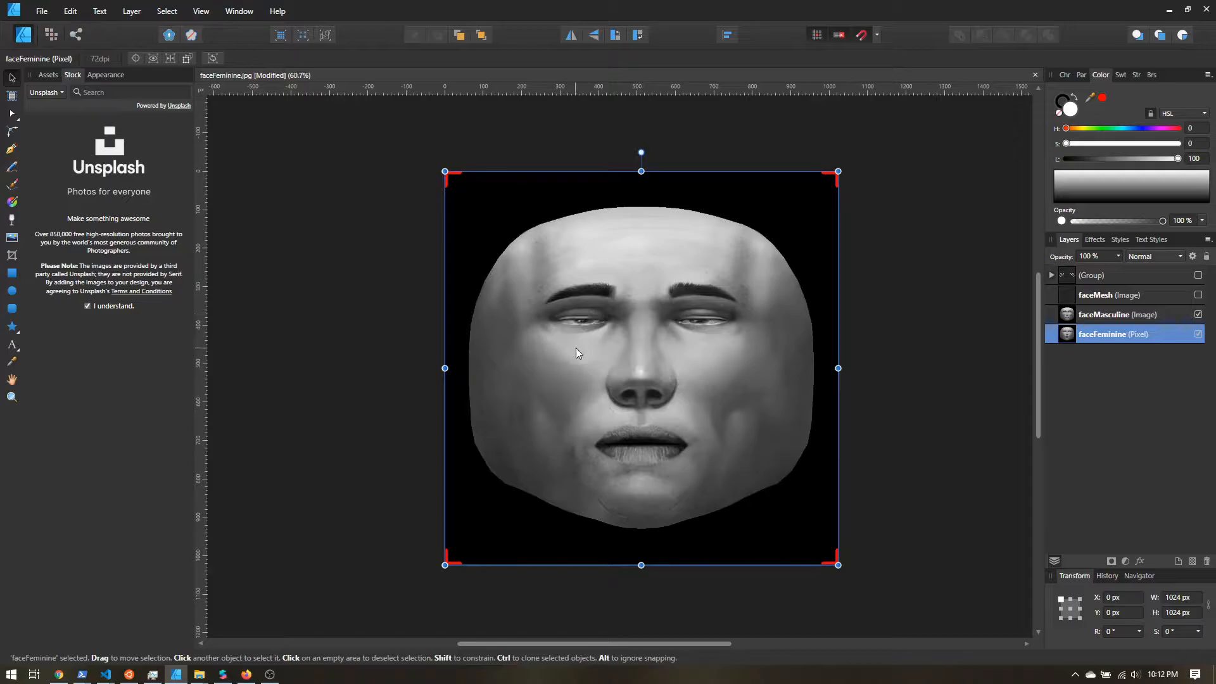
# Show the faceMesh wireframe and hide the faceFeminine image beneath it.
pyautogui.click(1198, 295)
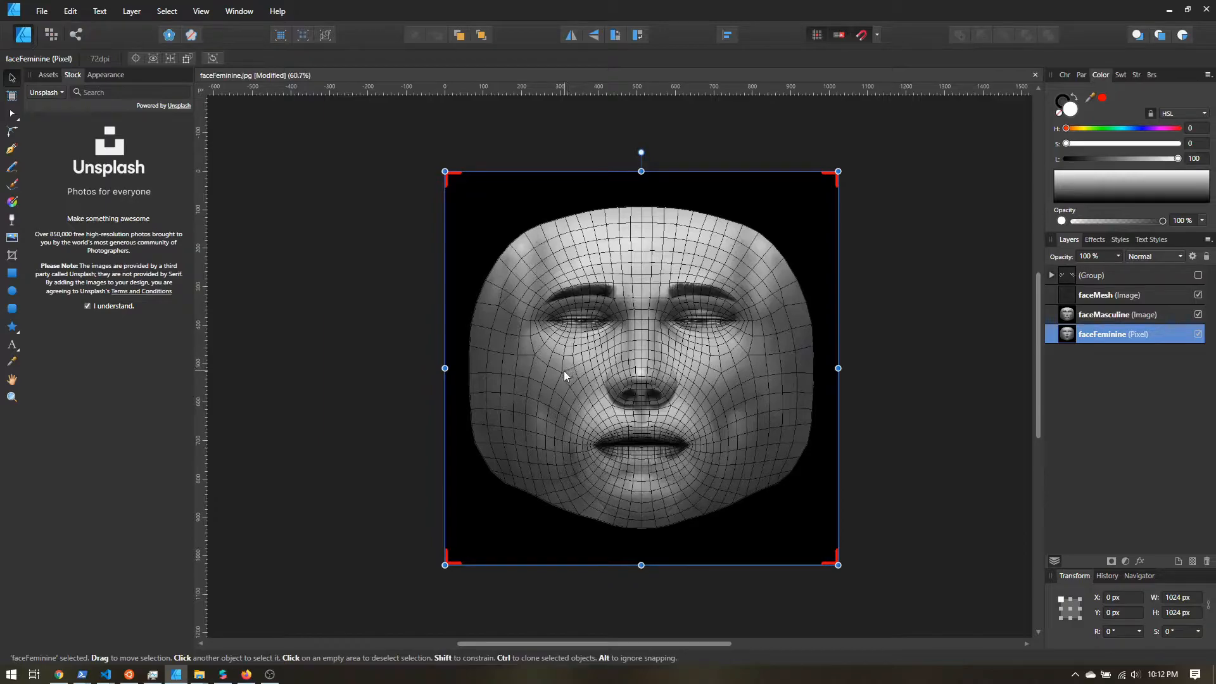
pyautogui.moveTo(555, 267)
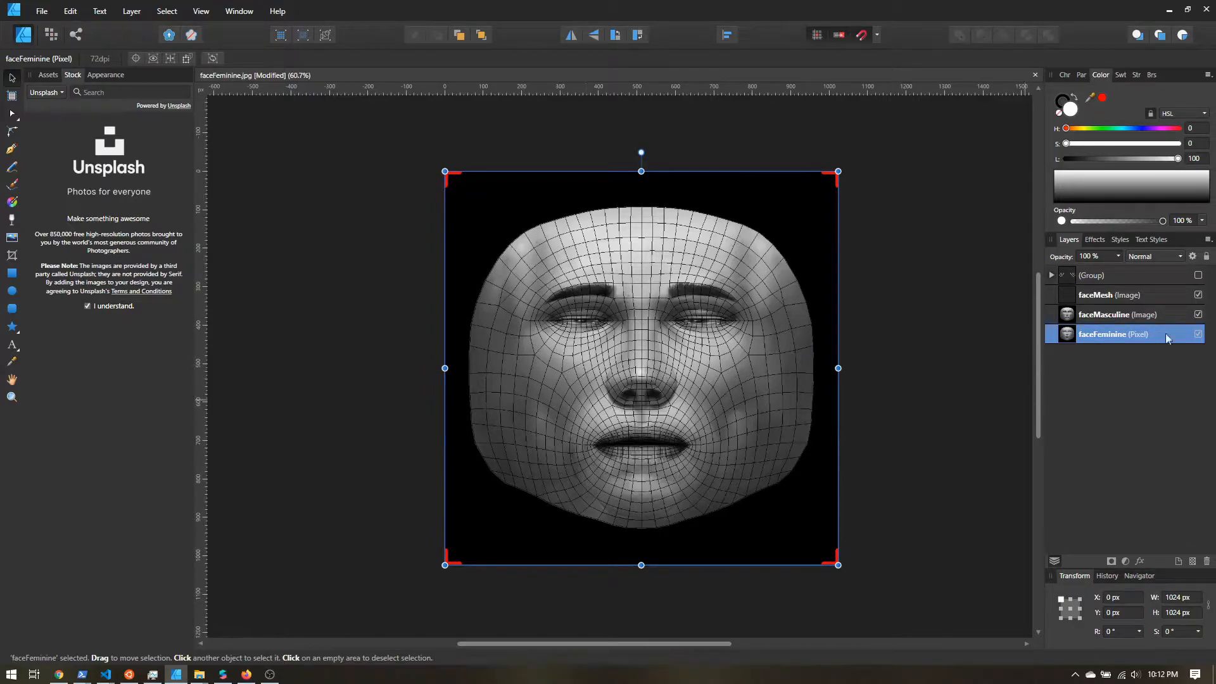
pyautogui.click(1200, 333)
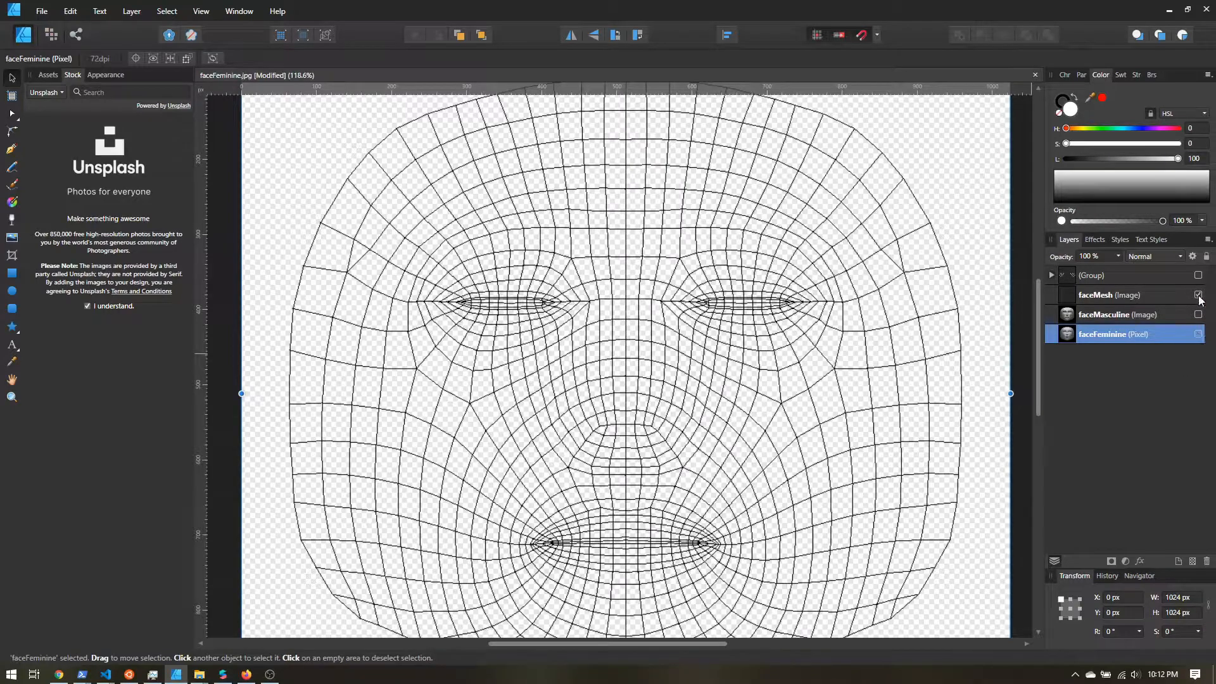
# Hide the faceMesh wireframe again and bring up the faceFeminine/faceMasculine template section.
pyautogui.click(1198, 295)
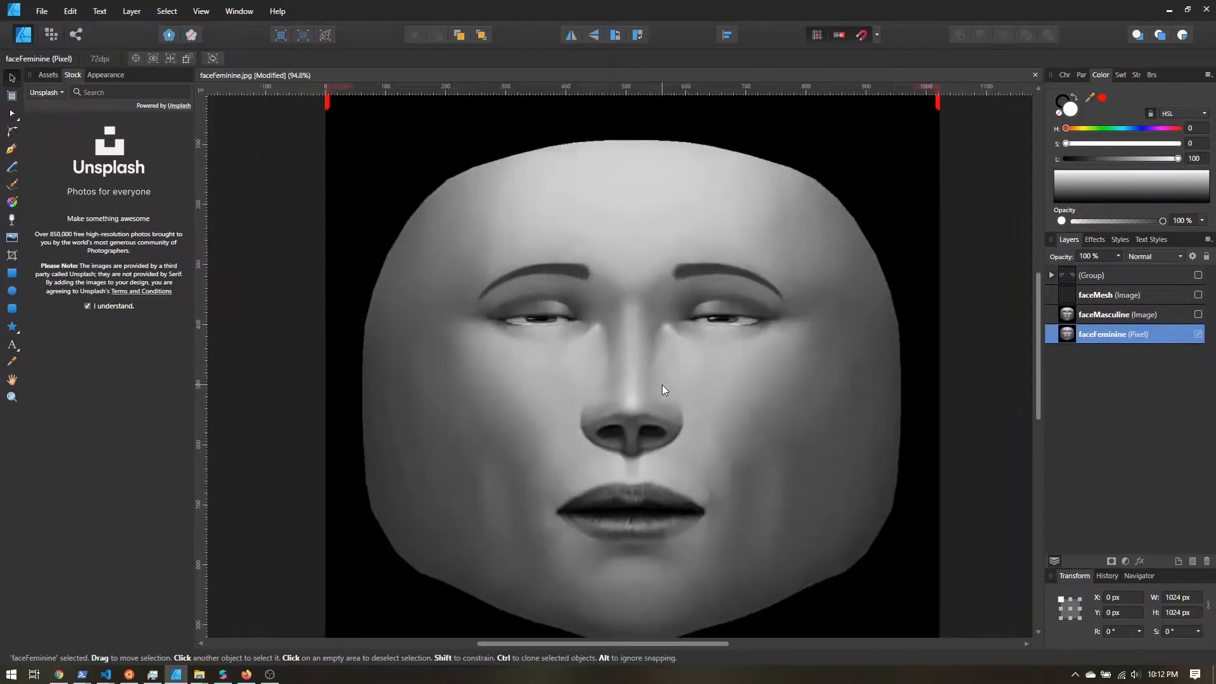
pyautogui.click(662, 387)
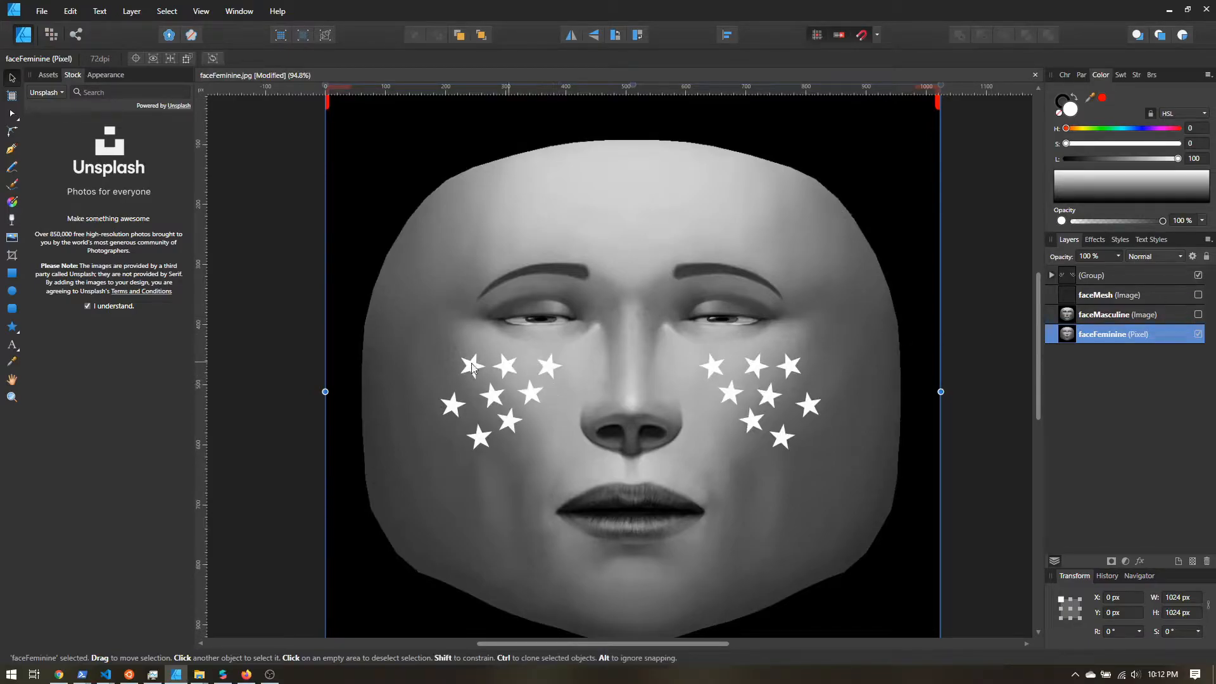
pyautogui.moveTo(549, 389)
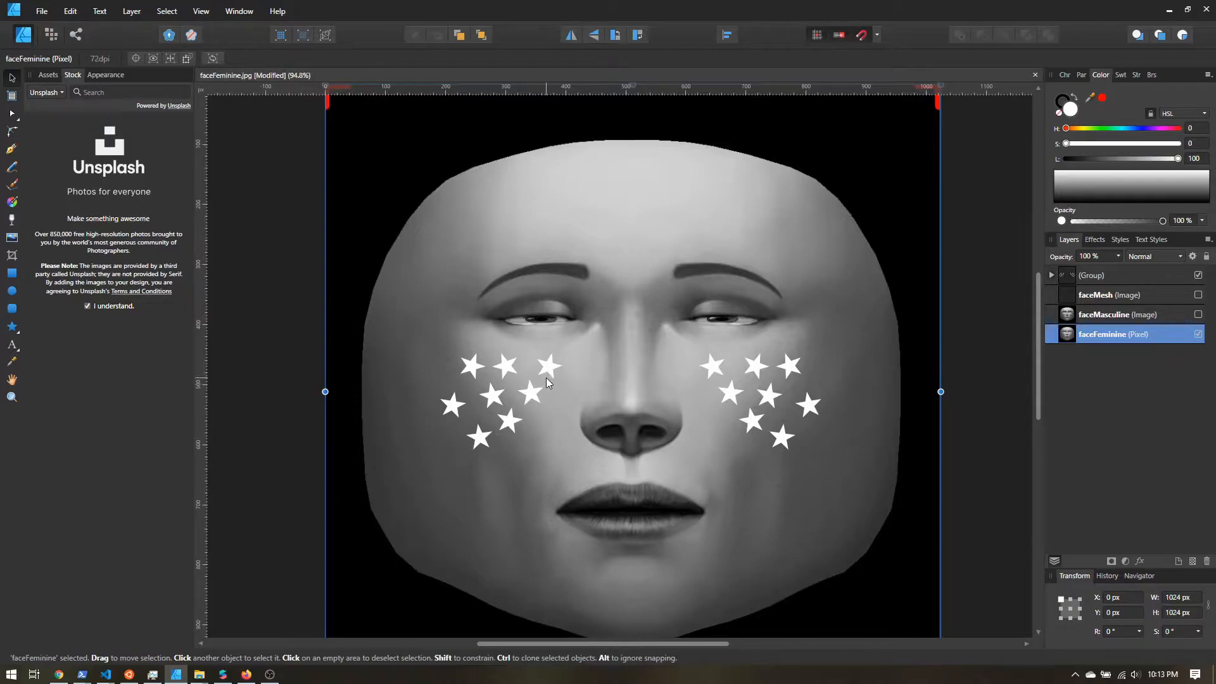
pyautogui.moveTo(547, 380)
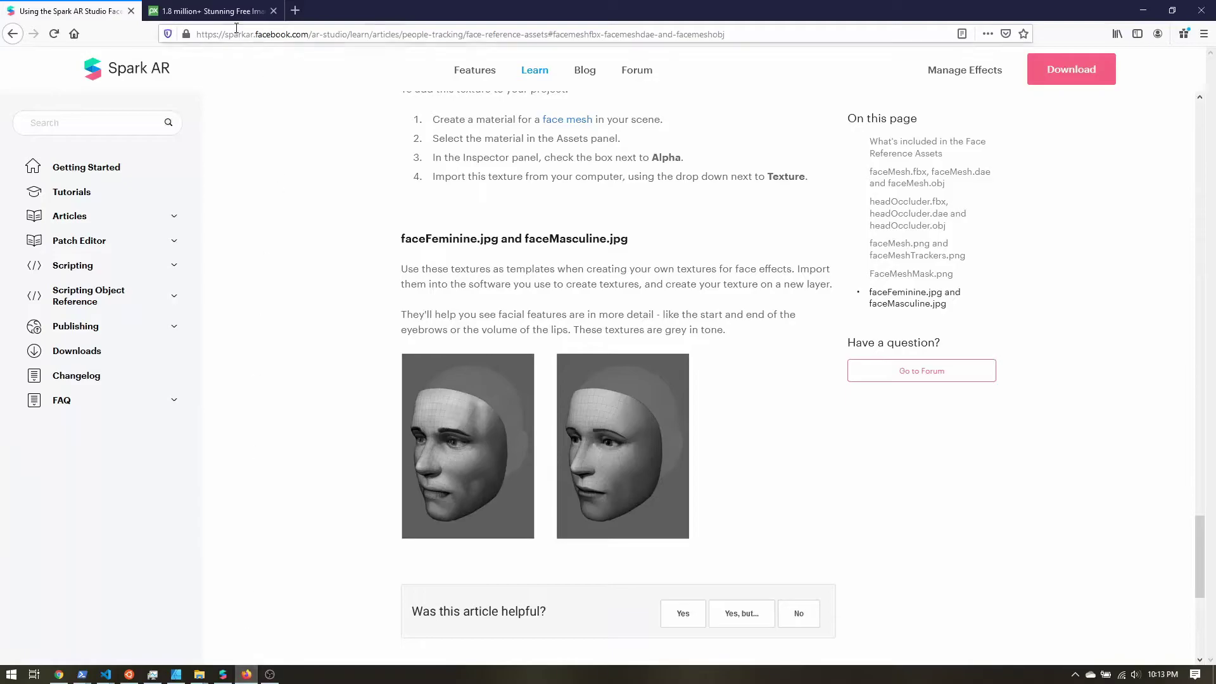
# Search Pixabay illustrations for 'rainbow'.
pyautogui.click(209, 11)
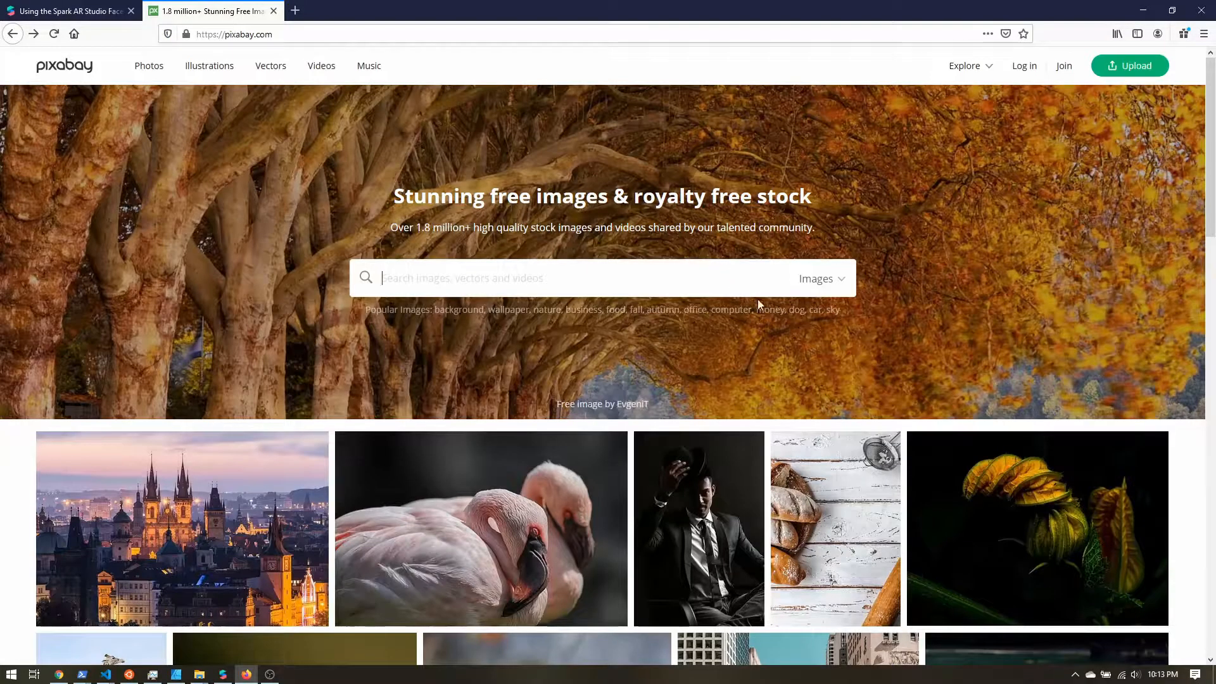
pyautogui.moveTo(770, 309)
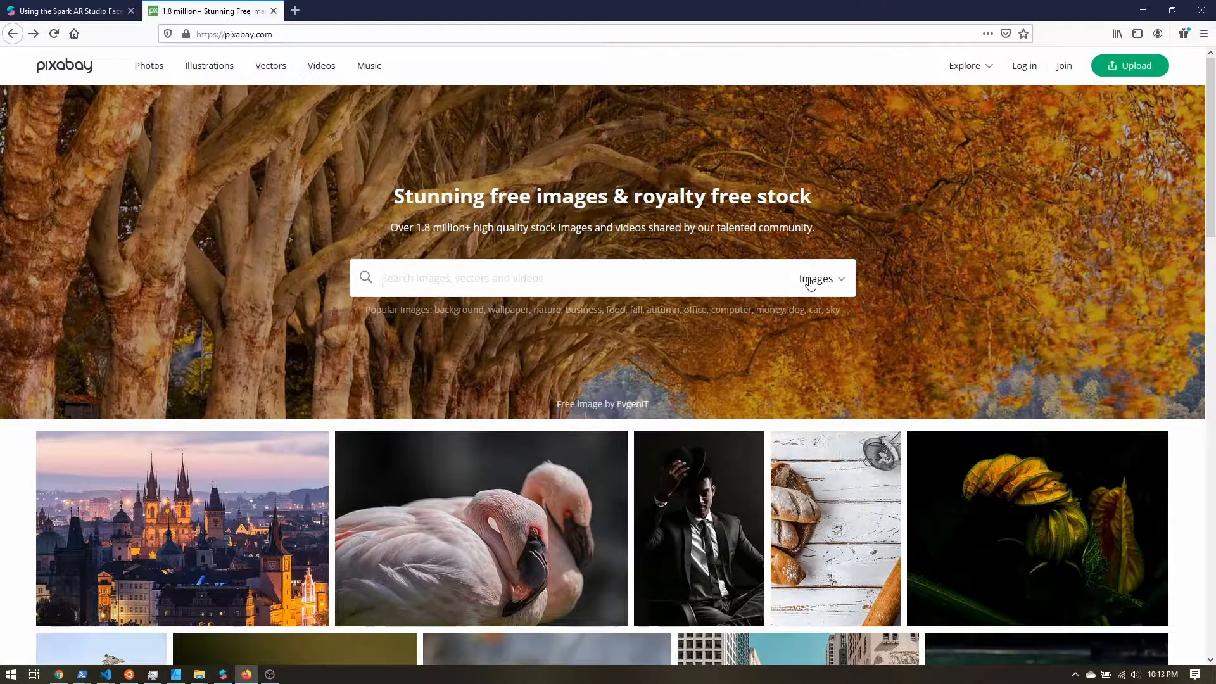
pyautogui.moveTo(817, 281)
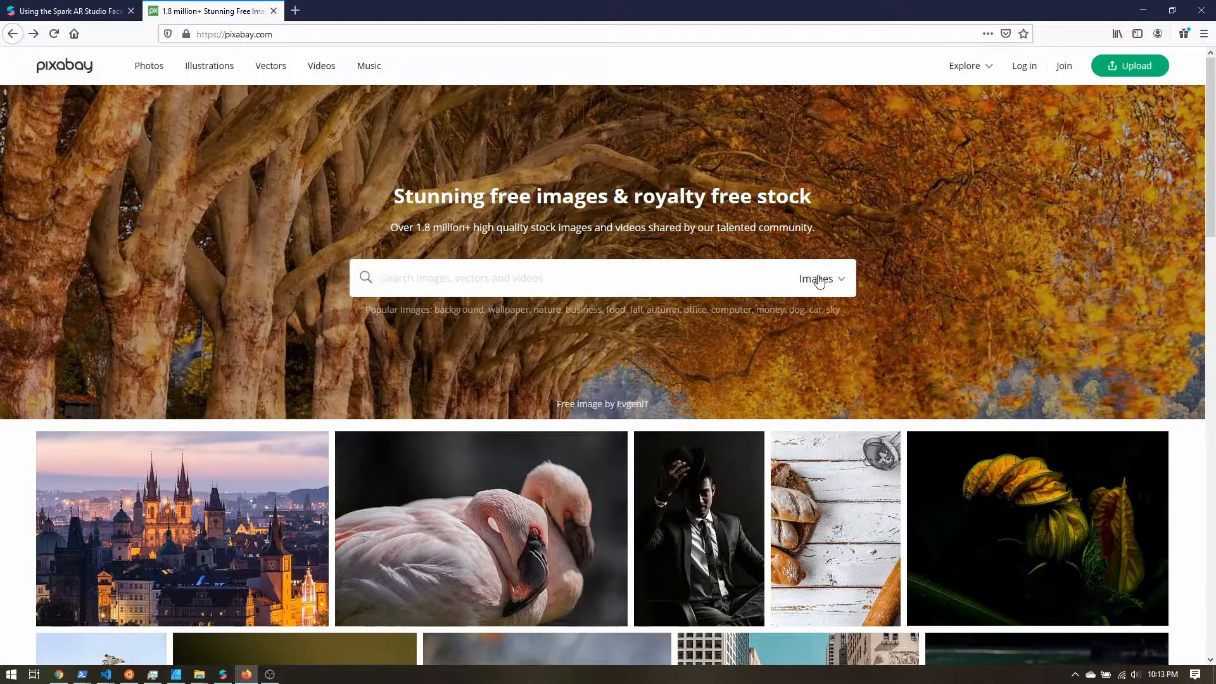
pyautogui.click(821, 278)
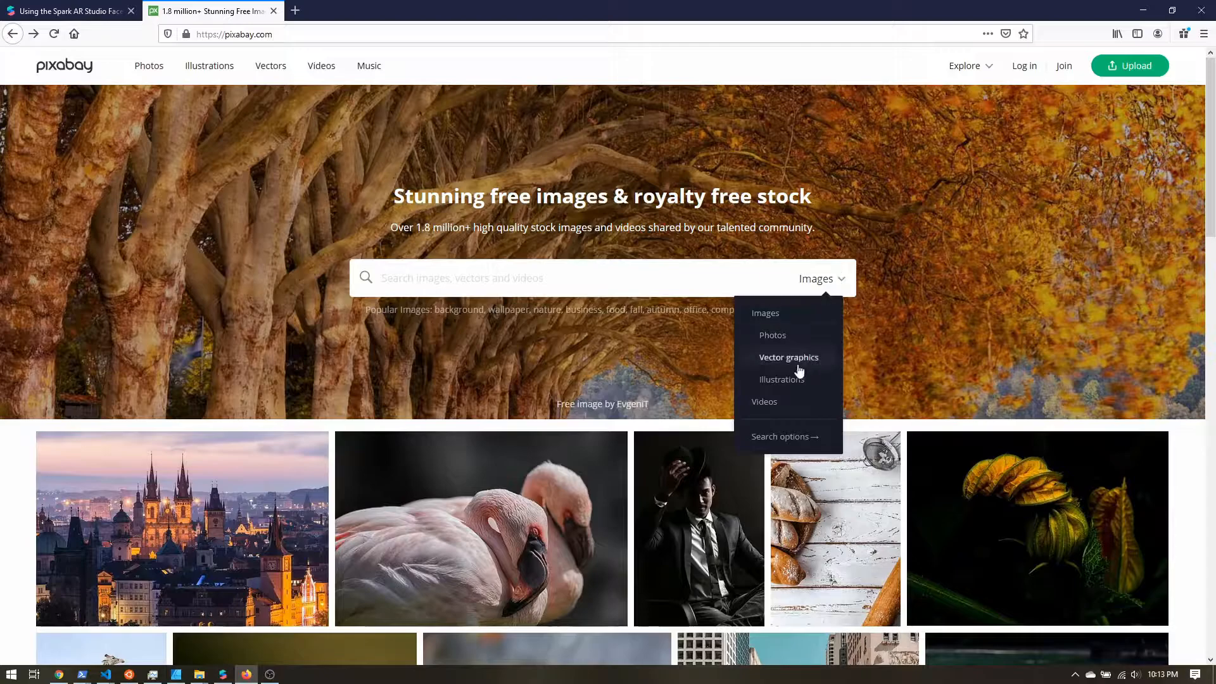
pyautogui.click(781, 378)
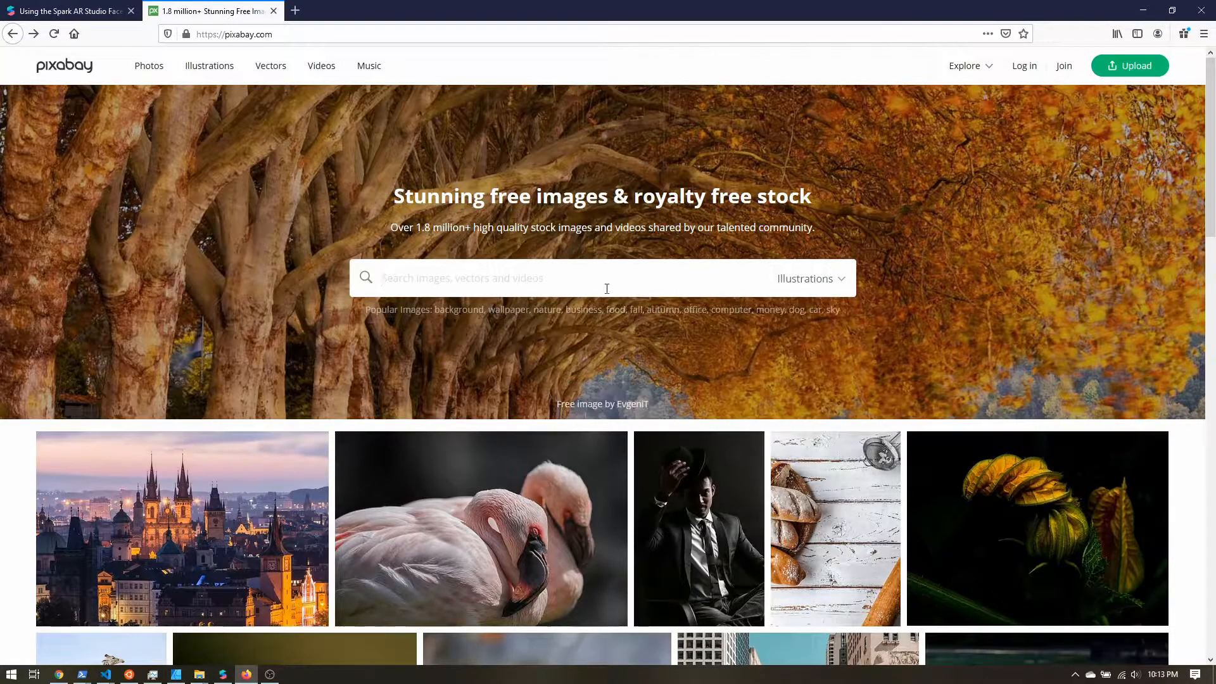
pyautogui.write('rainbow')
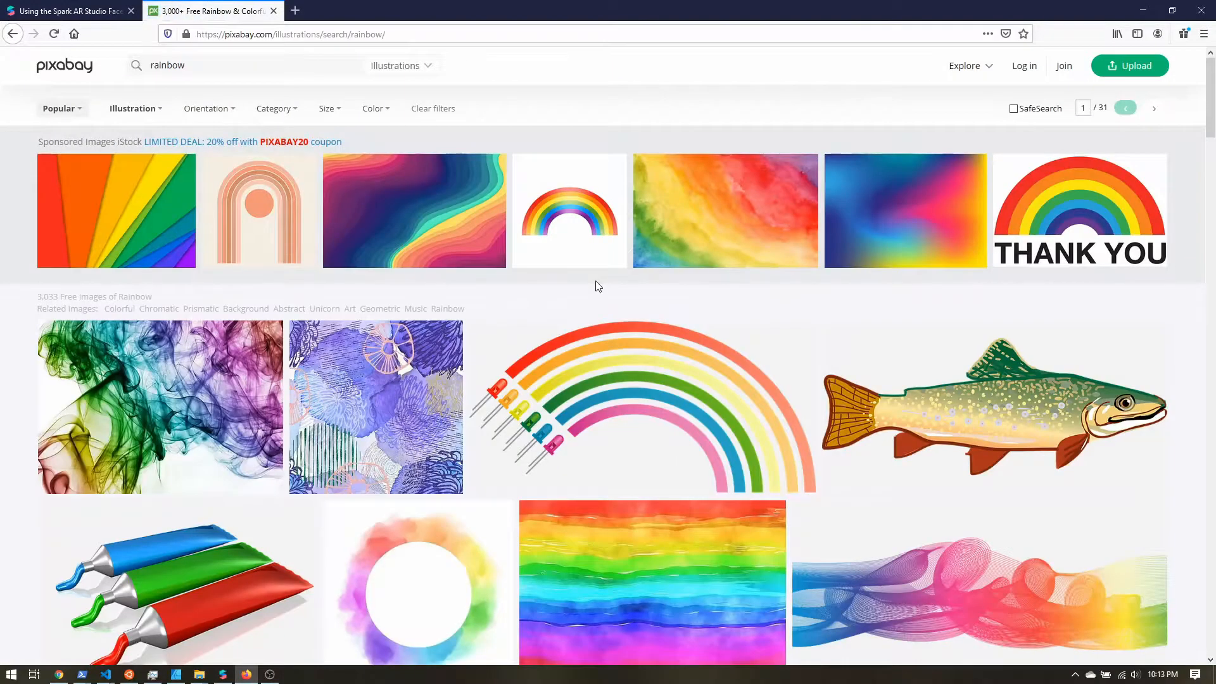
# Pick a rainbow illustration from the results and view its download sizes.
pyautogui.scroll(-3)
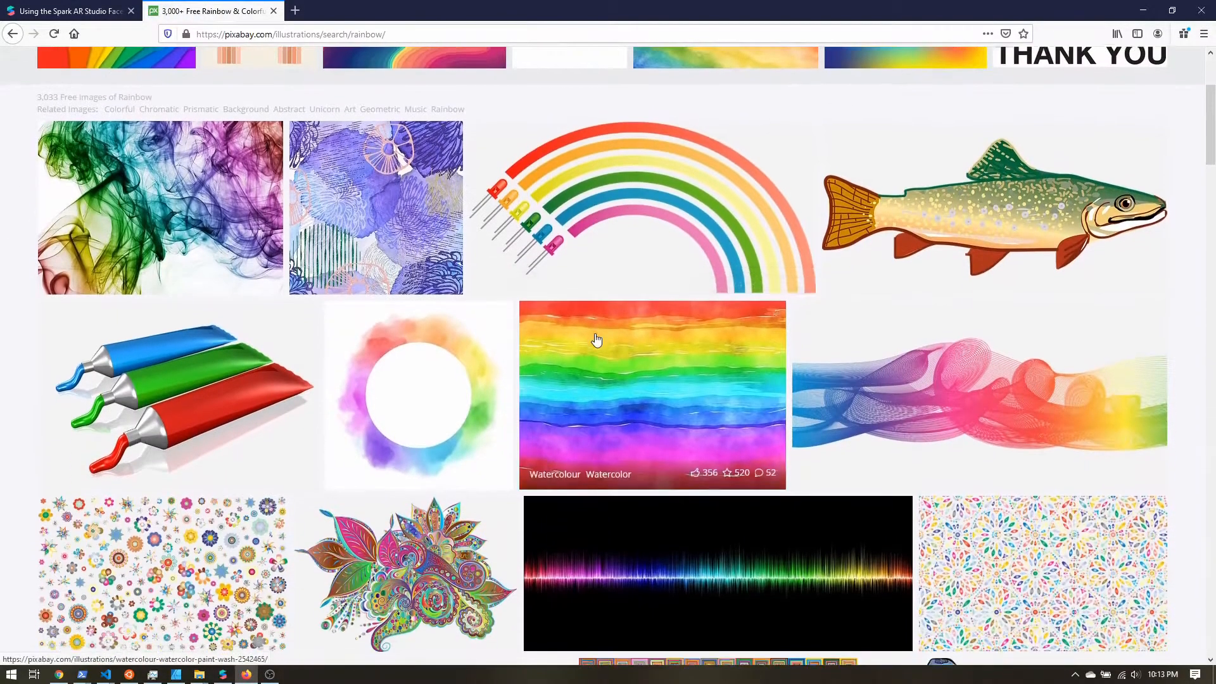
pyautogui.scroll(-3)
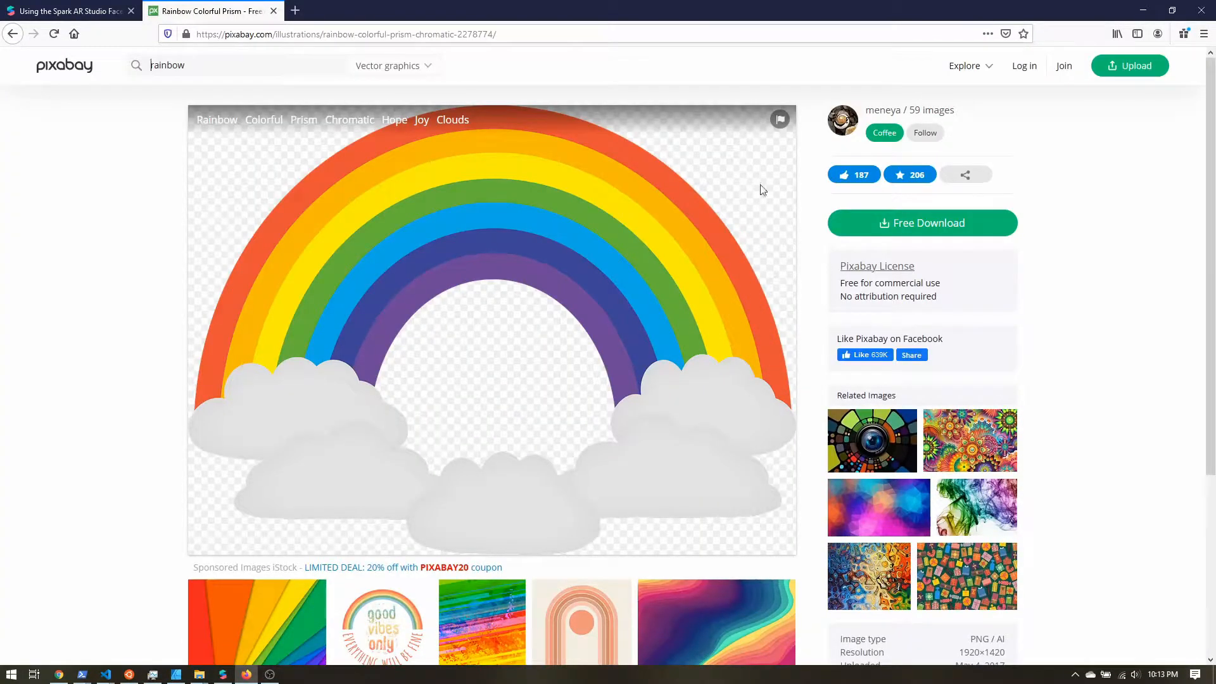
pyautogui.moveTo(520, 381)
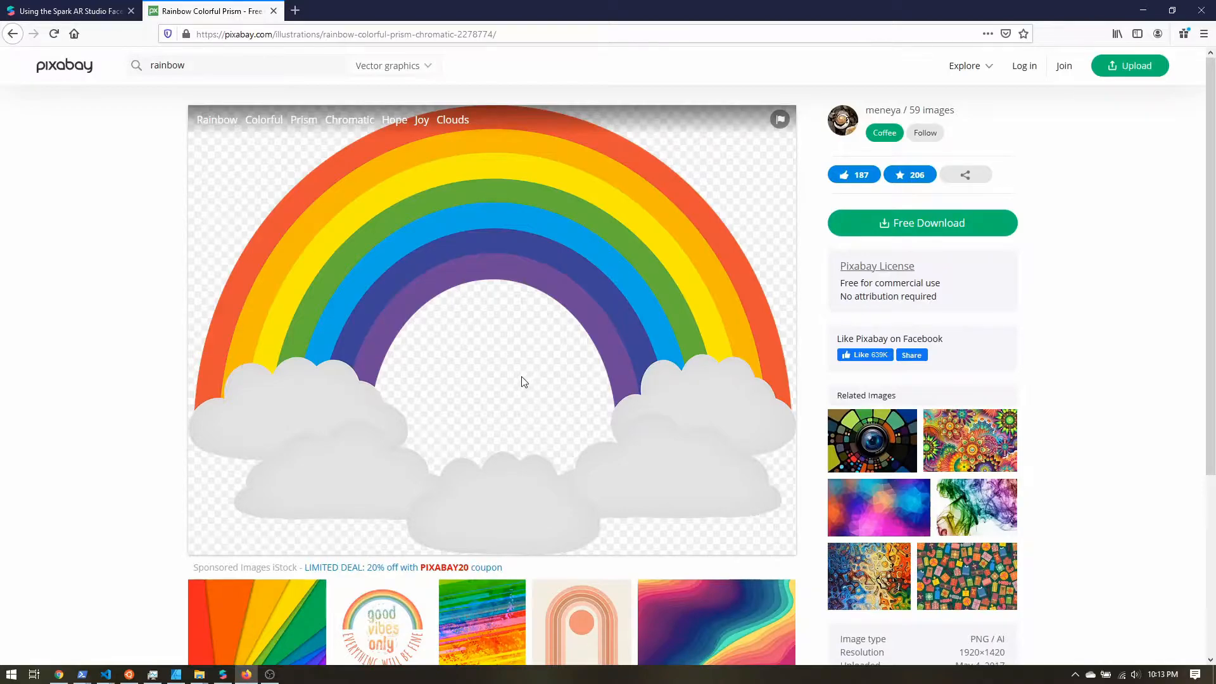
pyautogui.click(922, 222)
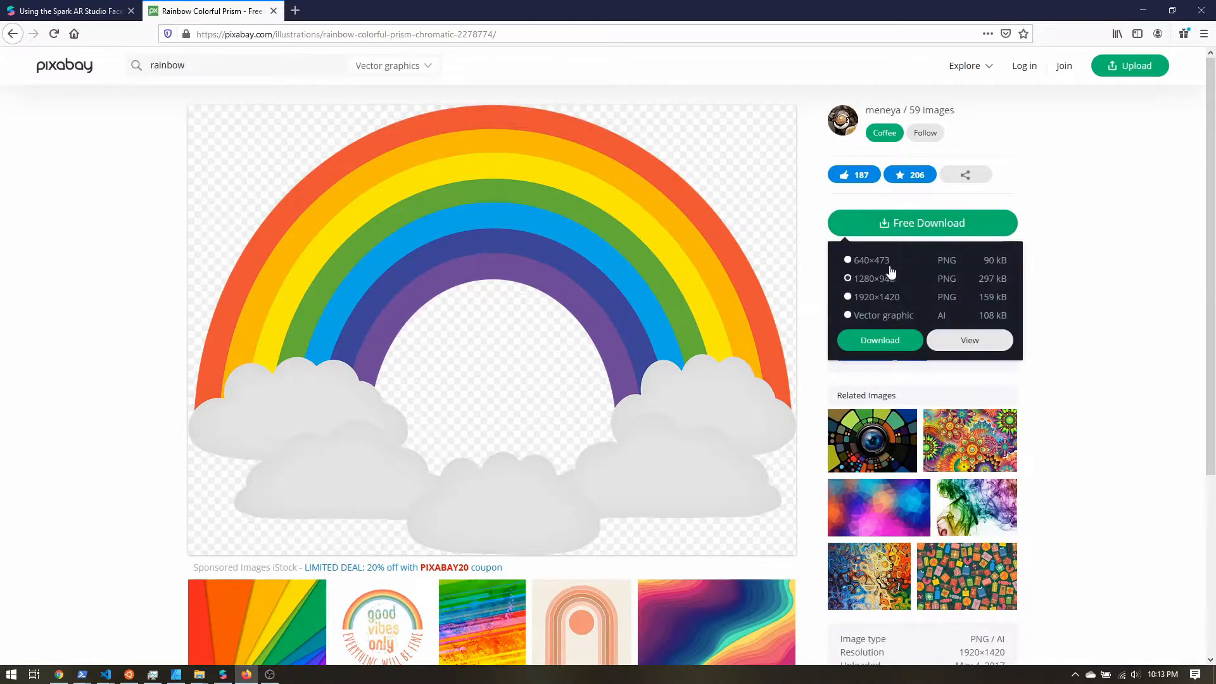
pyautogui.moveTo(886, 266)
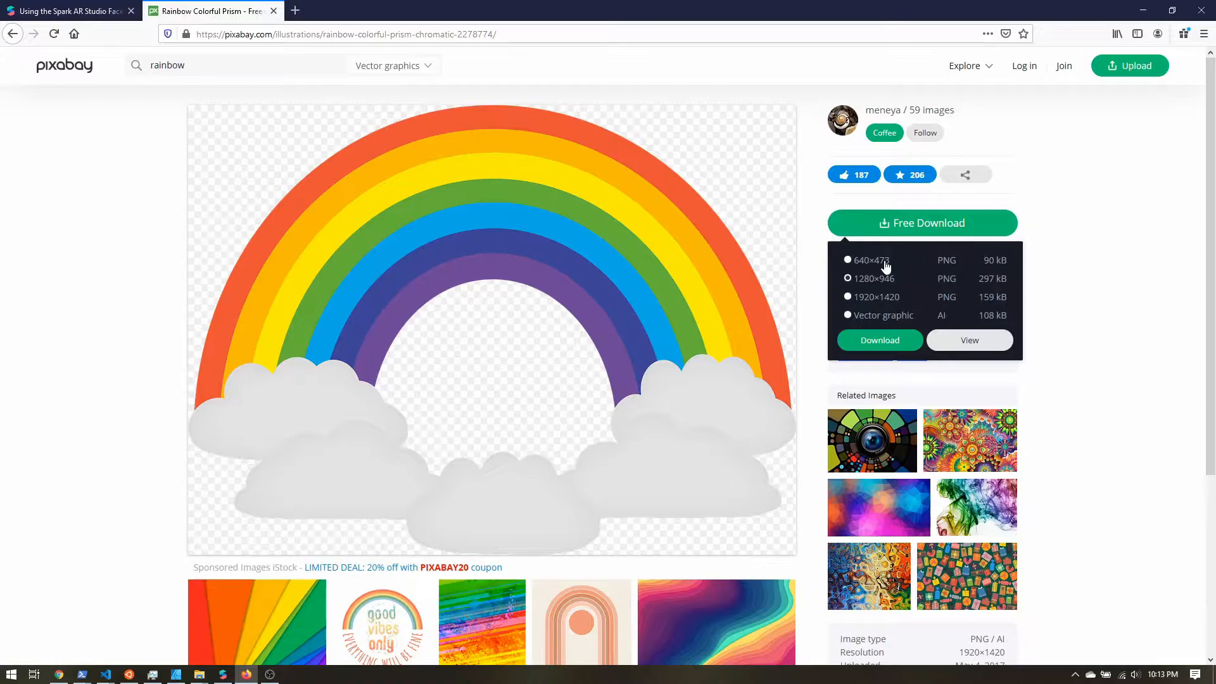
pyautogui.moveTo(869, 267)
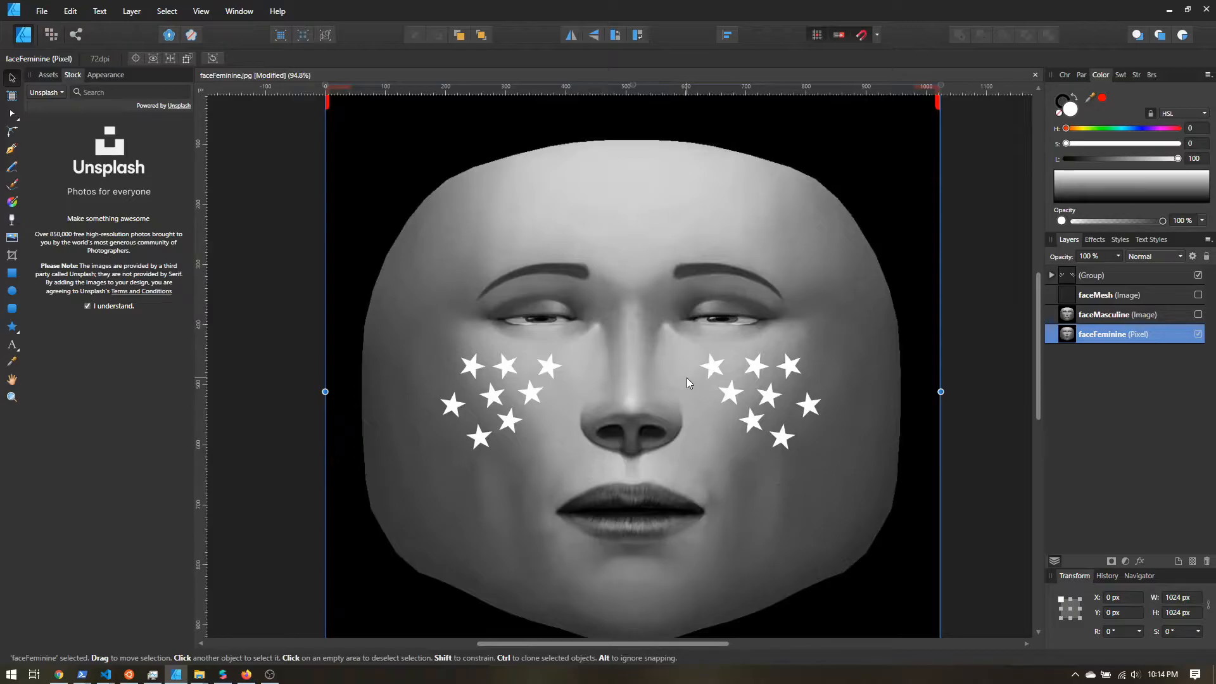
# Hide the face template so only the white stars remain, then move to Spark AR Studio.
pyautogui.click(1199, 335)
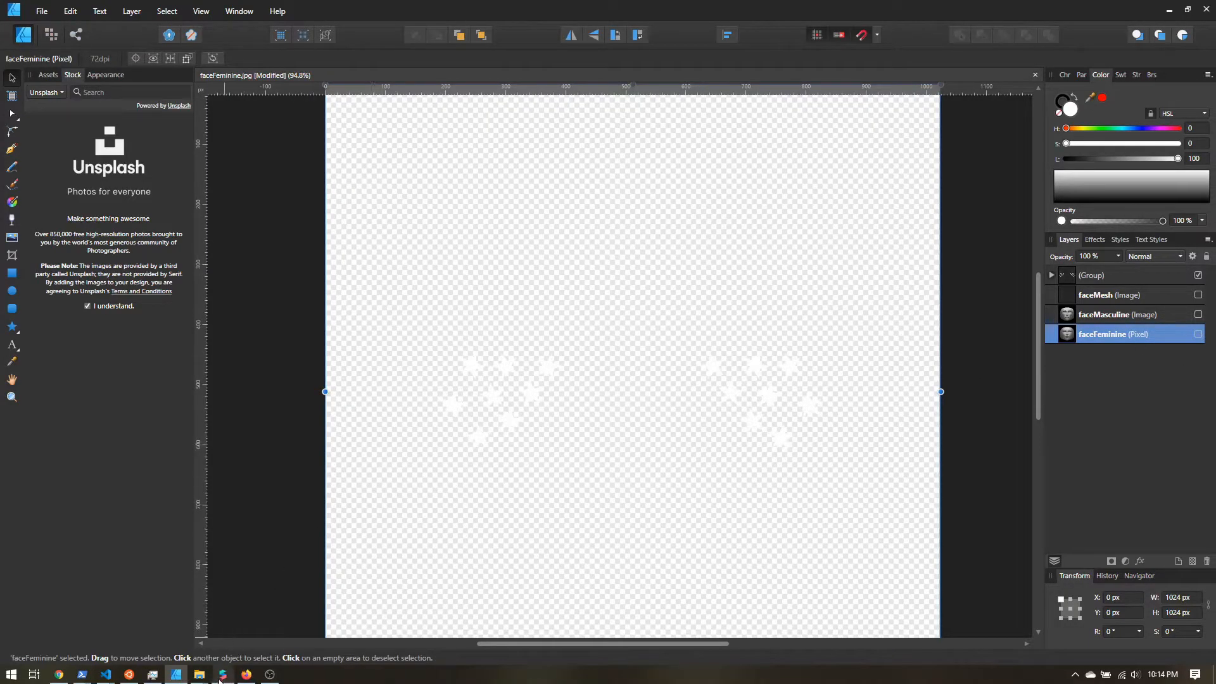
pyautogui.click(223, 673)
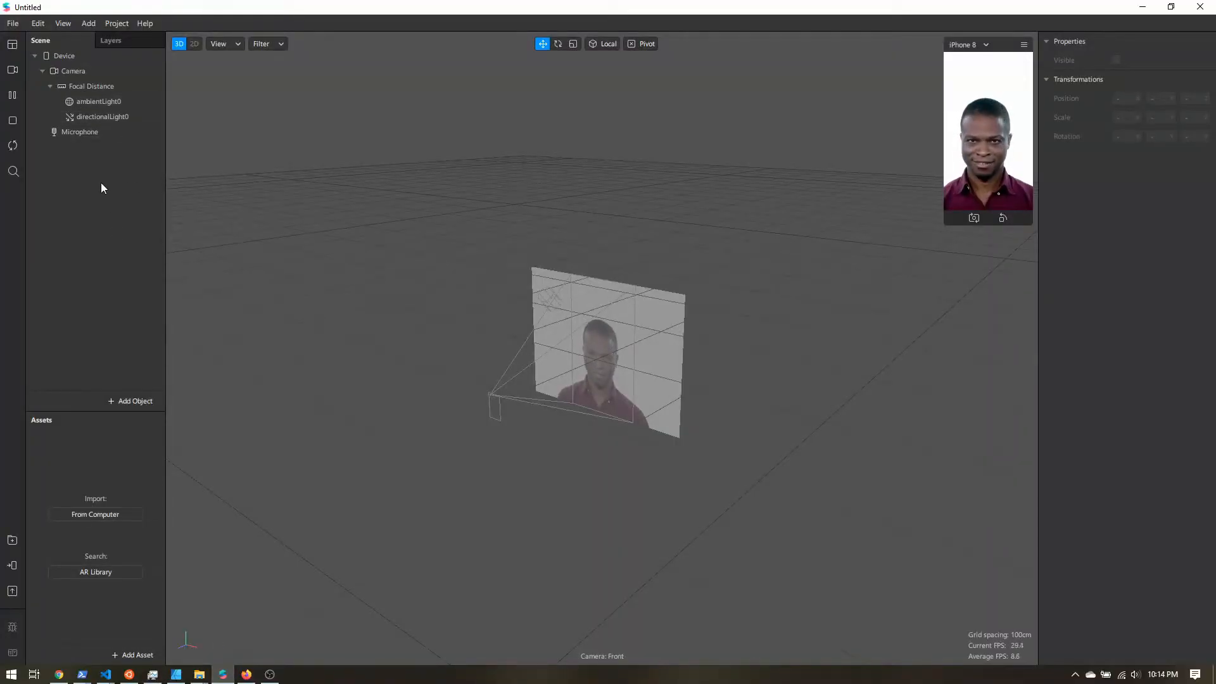
pyautogui.moveTo(99, 239)
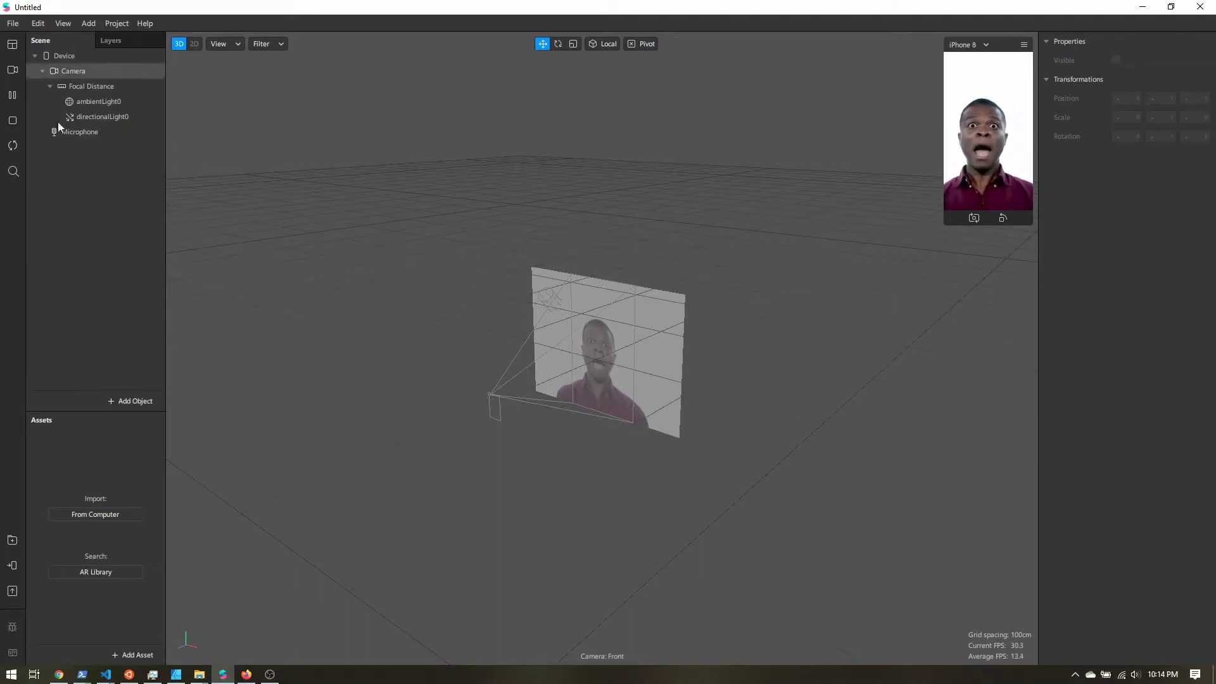
# Insert a Face Mesh object into the scene.
pyautogui.click(133, 401)
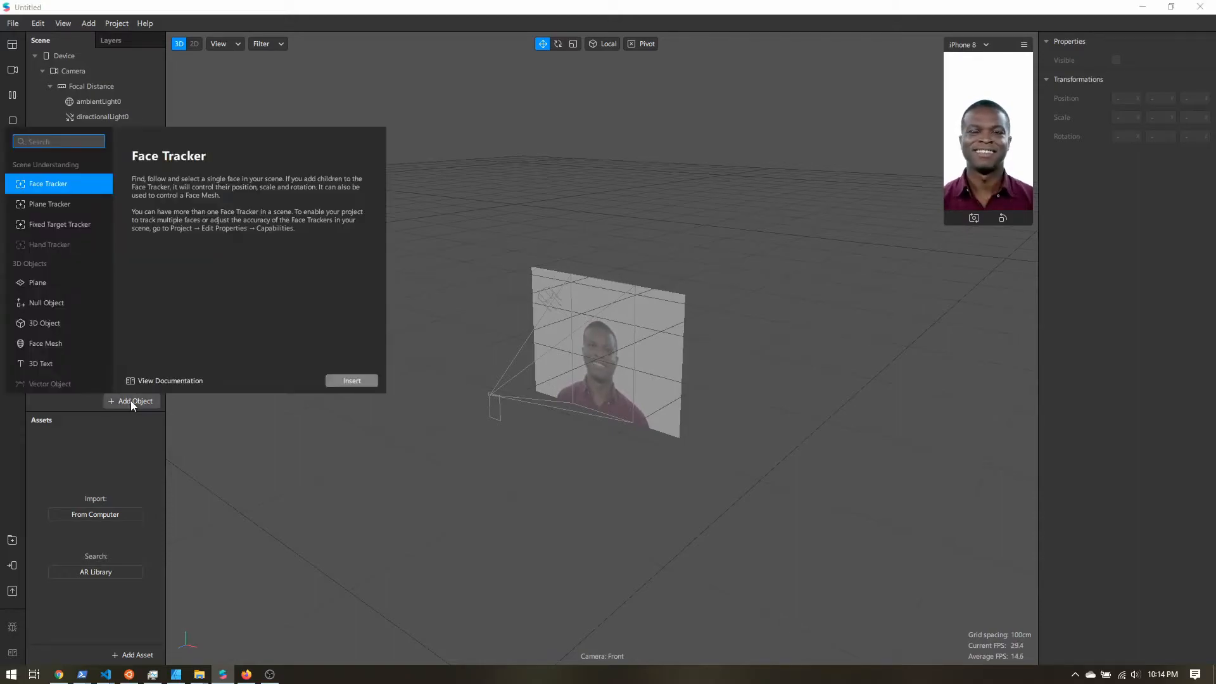
pyautogui.click(46, 343)
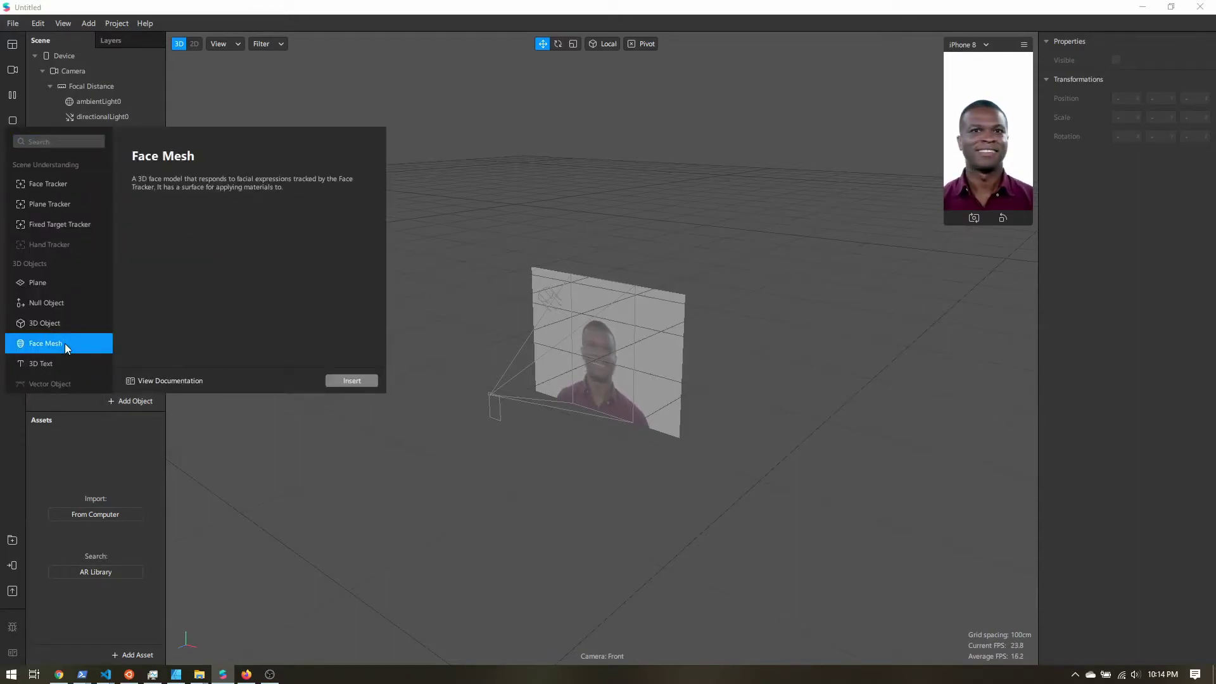
pyautogui.click(351, 381)
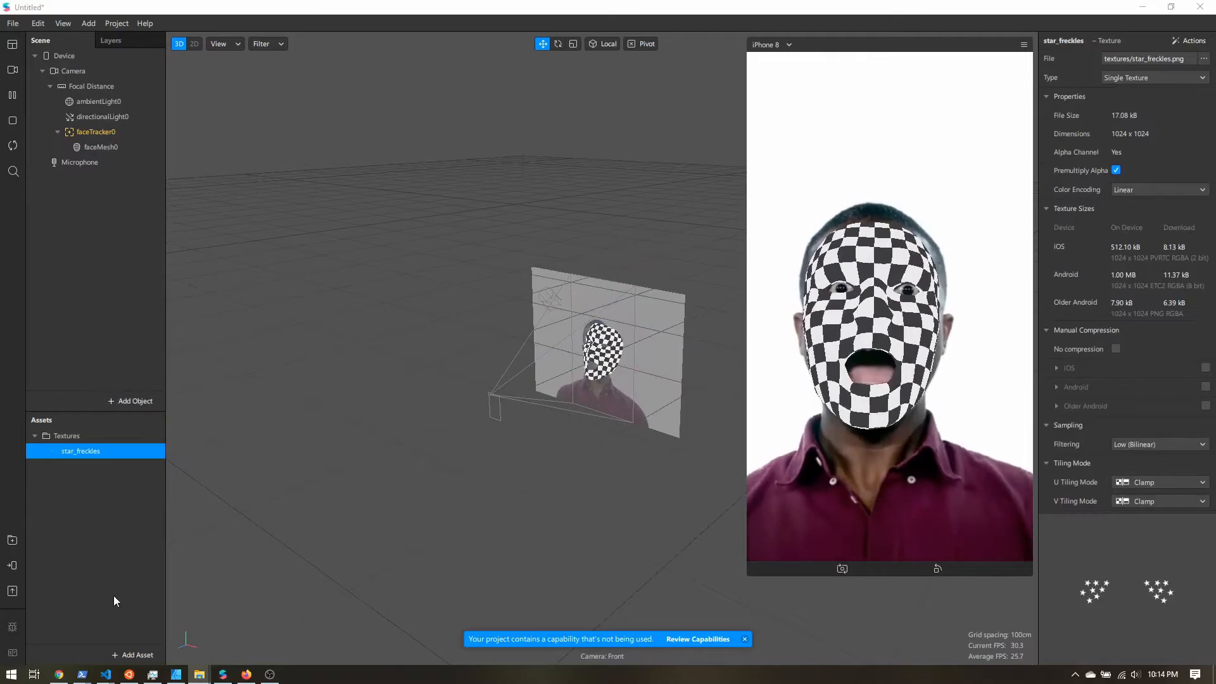
# Create a new material with star_freckles as its diffuse texture.
pyautogui.click(133, 654)
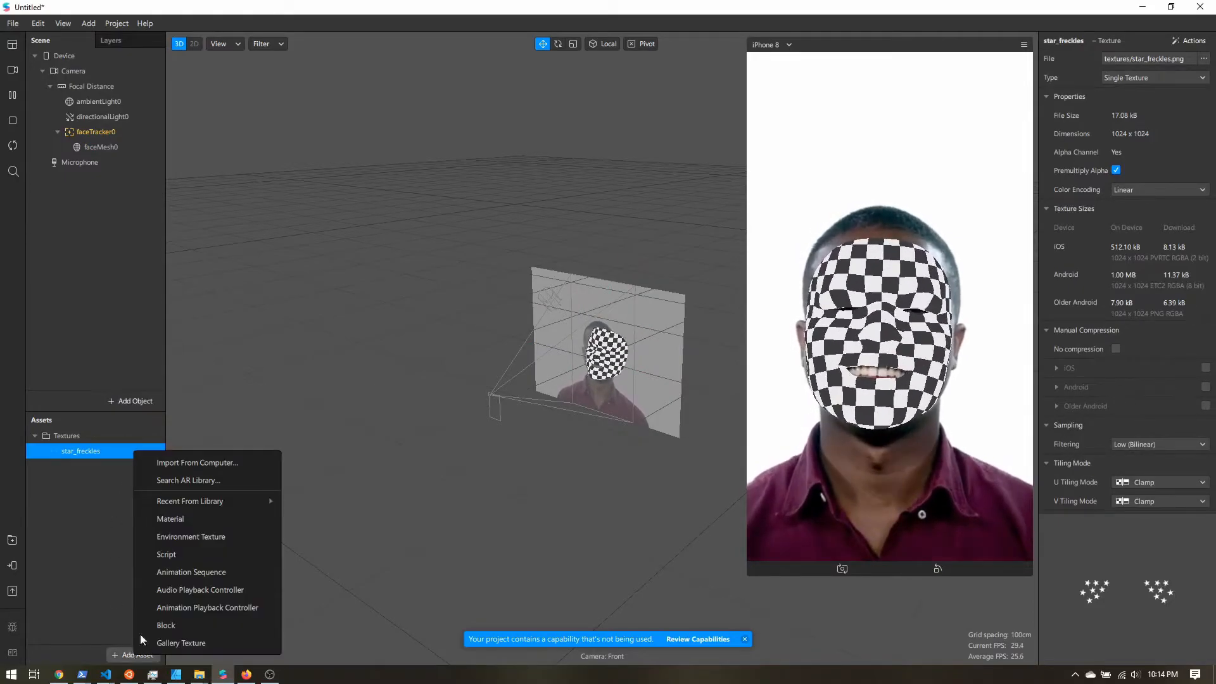
pyautogui.click(170, 518)
pyautogui.write('freckles')
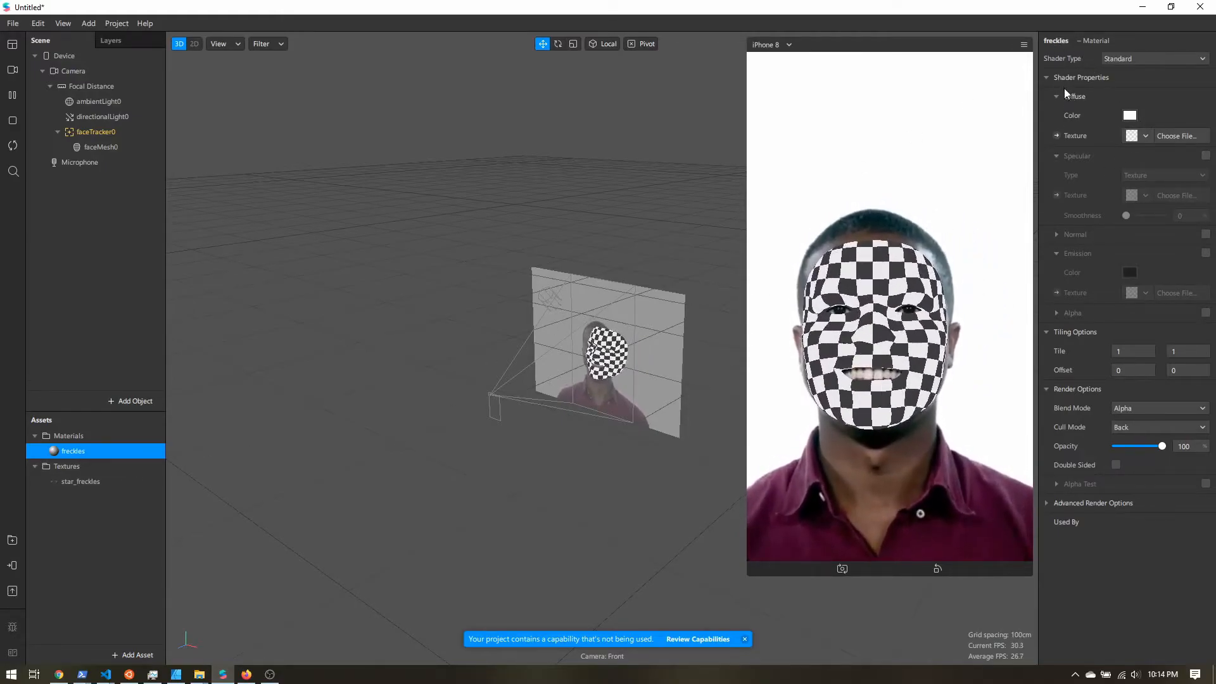
pyautogui.click(1145, 136)
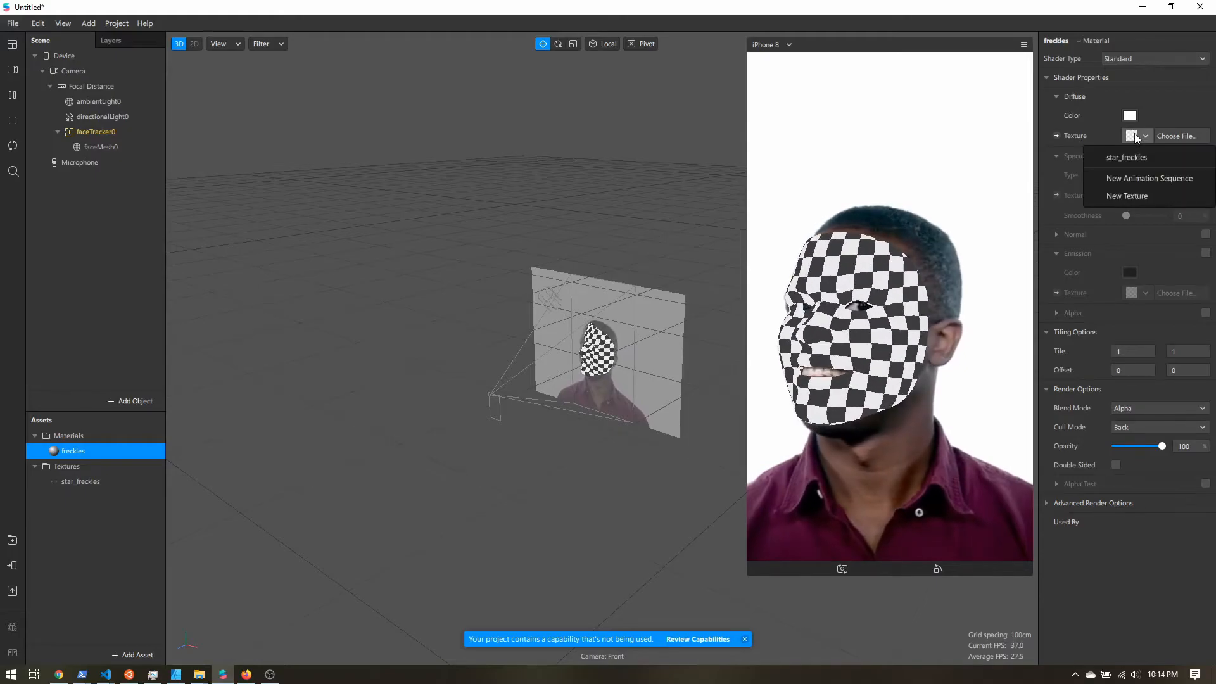
pyautogui.click(1126, 157)
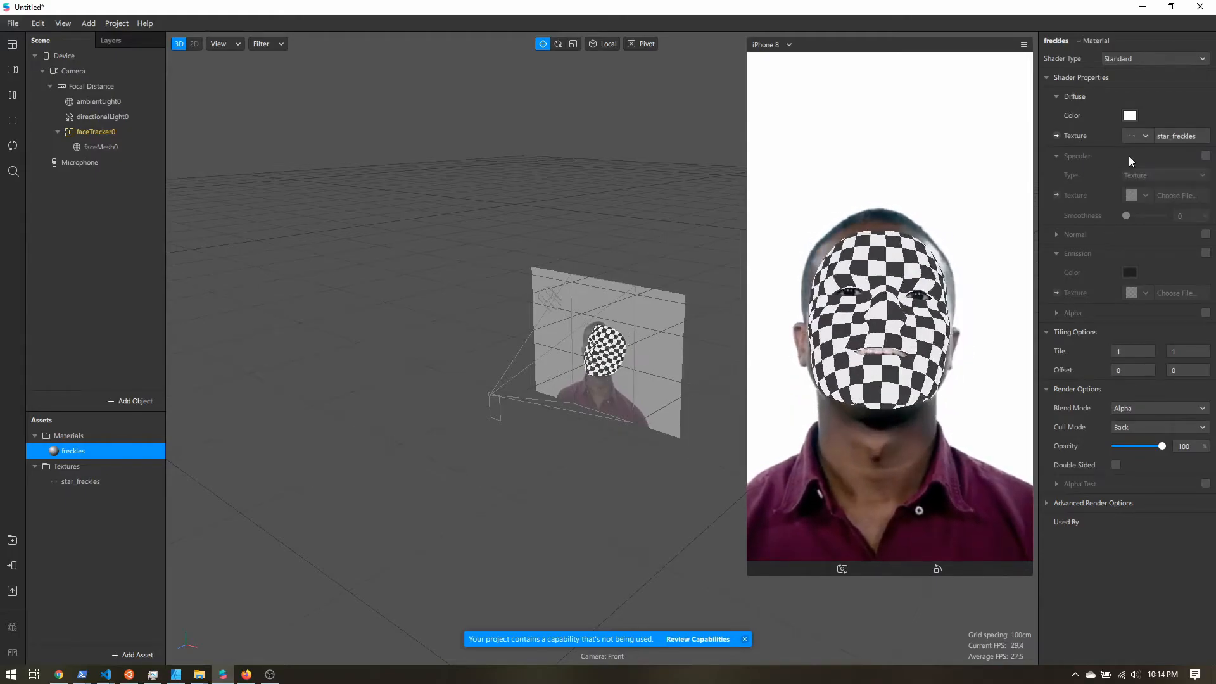
# Assign the freckles material to faceMesh0 so stars appear on the cheeks.
pyautogui.click(101, 147)
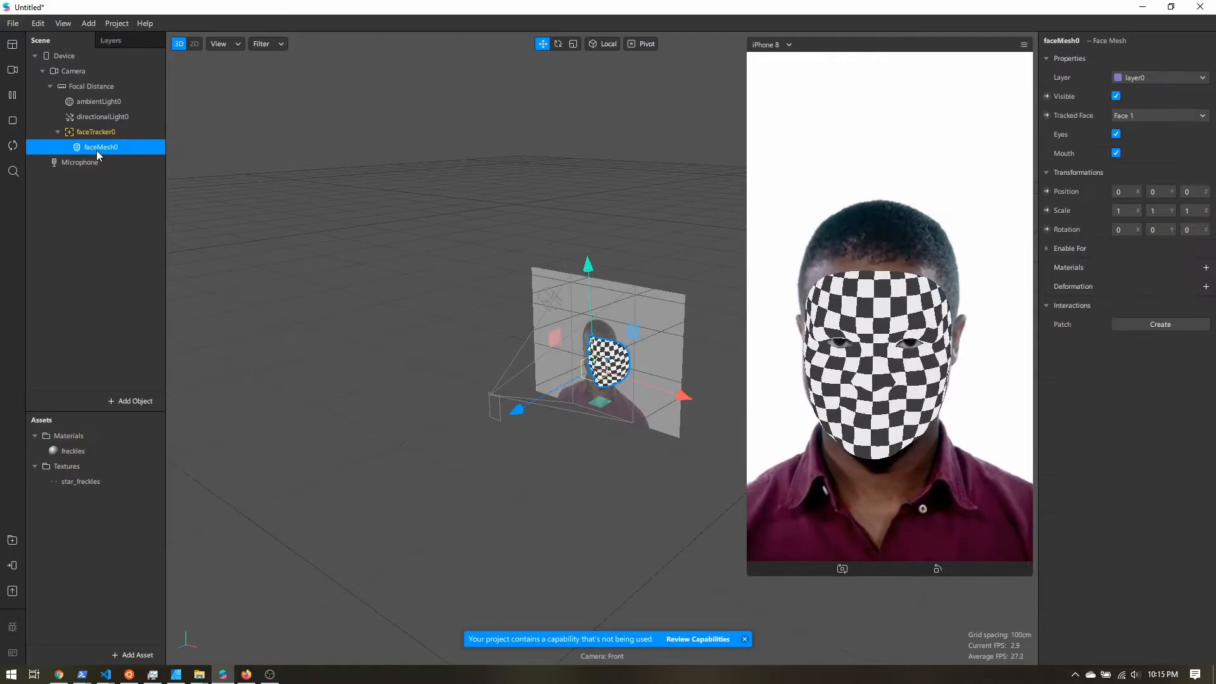
pyautogui.click(1206, 267)
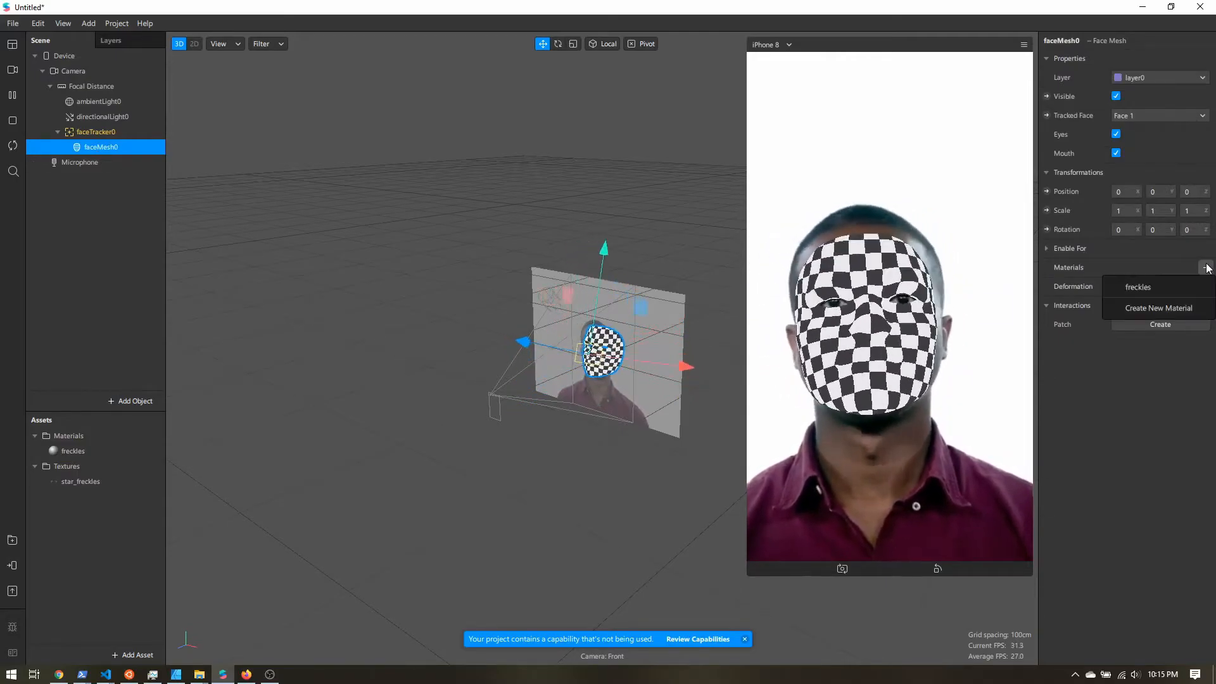
pyautogui.click(1138, 286)
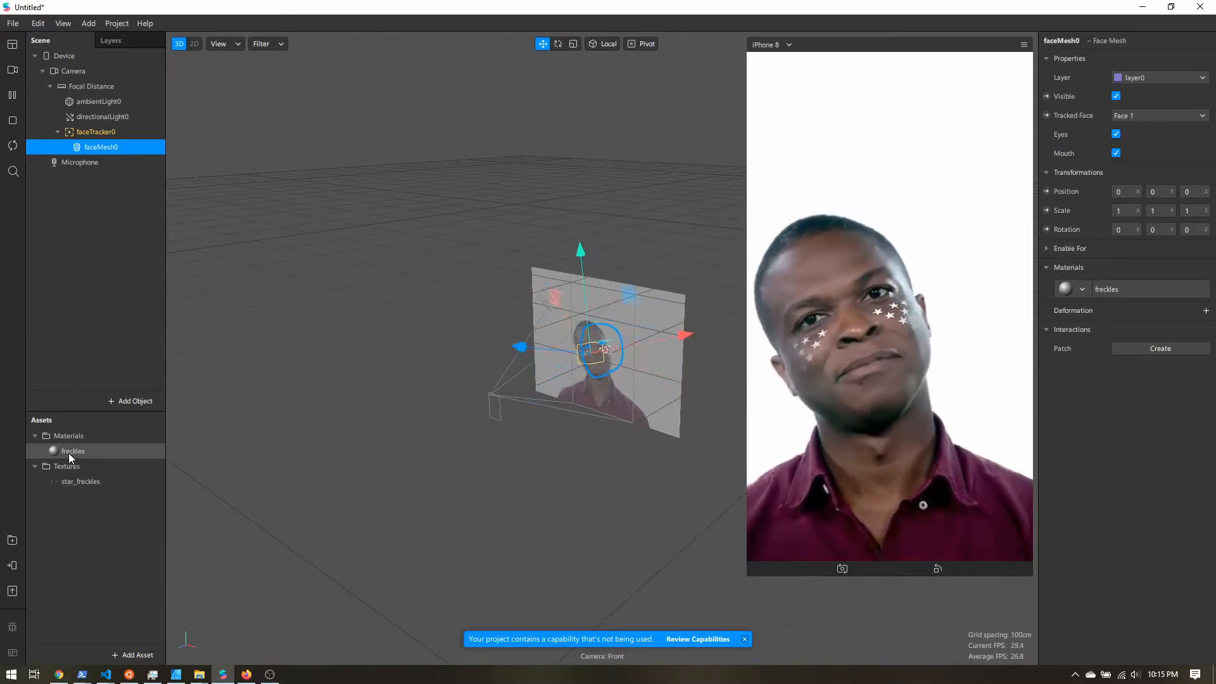
pyautogui.click(73, 451)
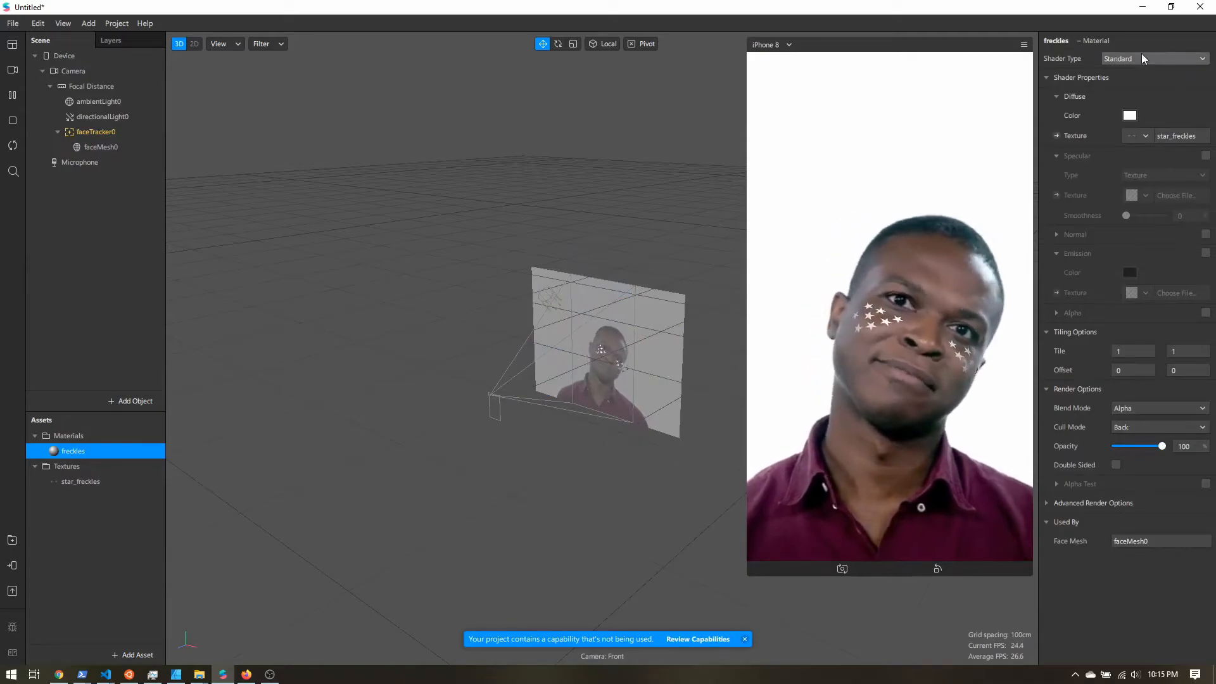
# Try Flat shading on the freckles material, then set it to Physically-Based.
pyautogui.click(1154, 58)
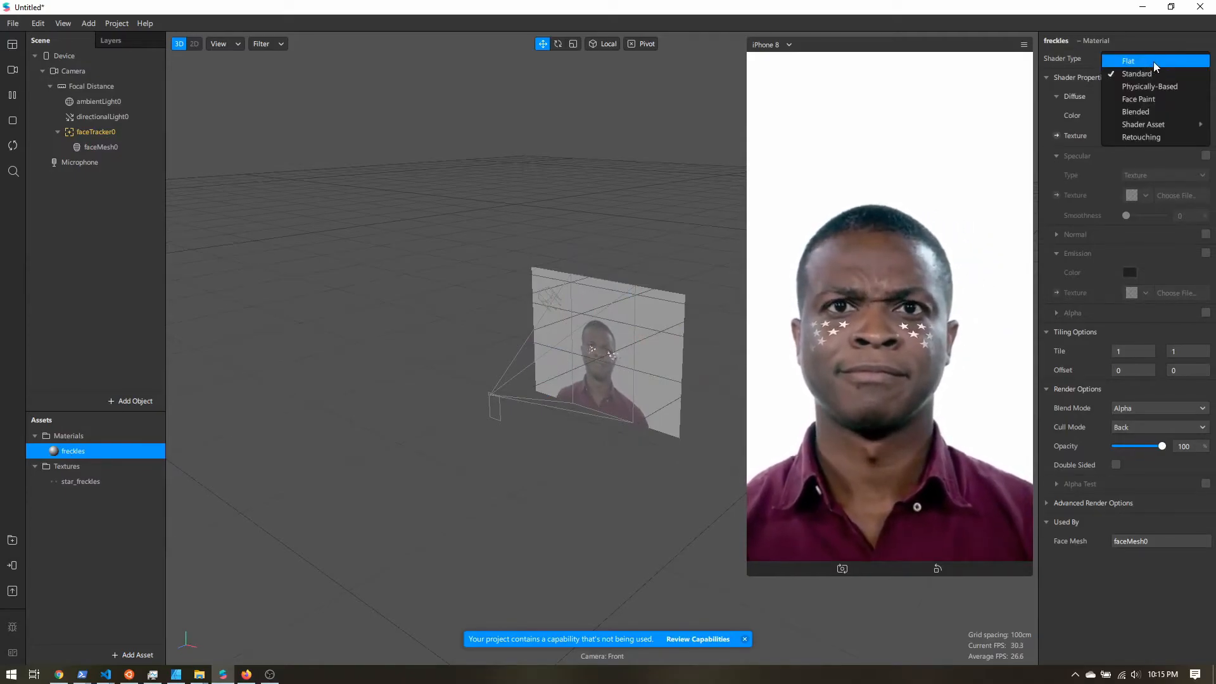
pyautogui.click(1128, 61)
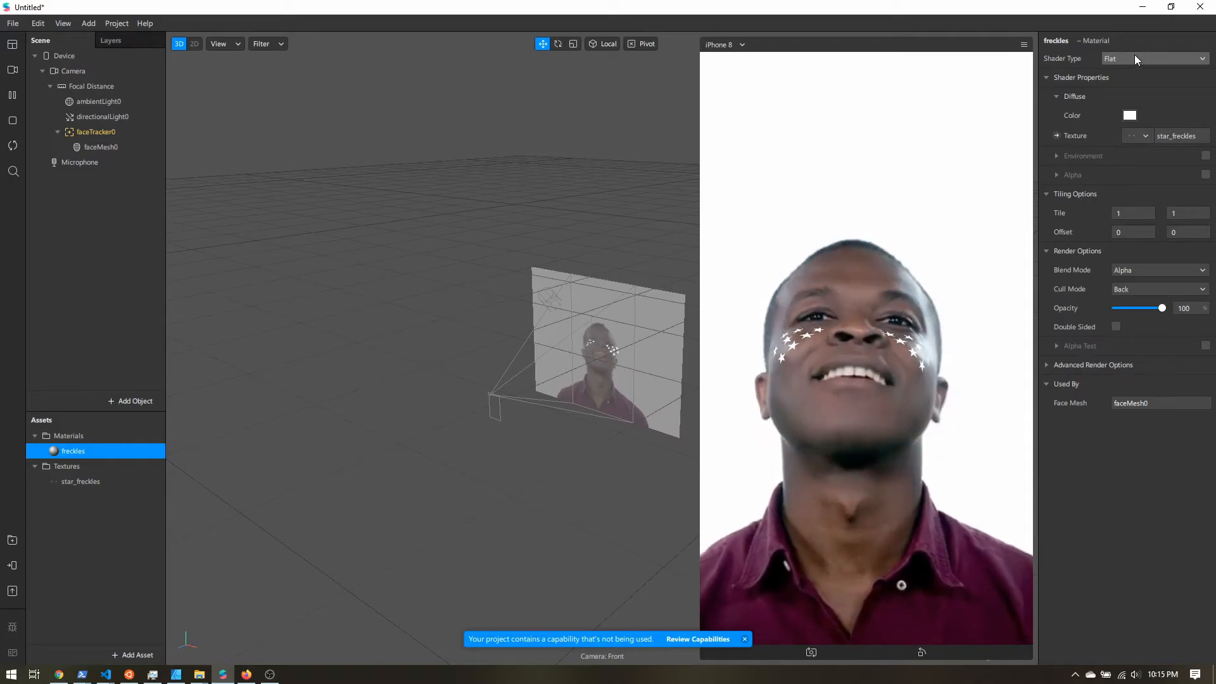
pyautogui.click(1152, 59)
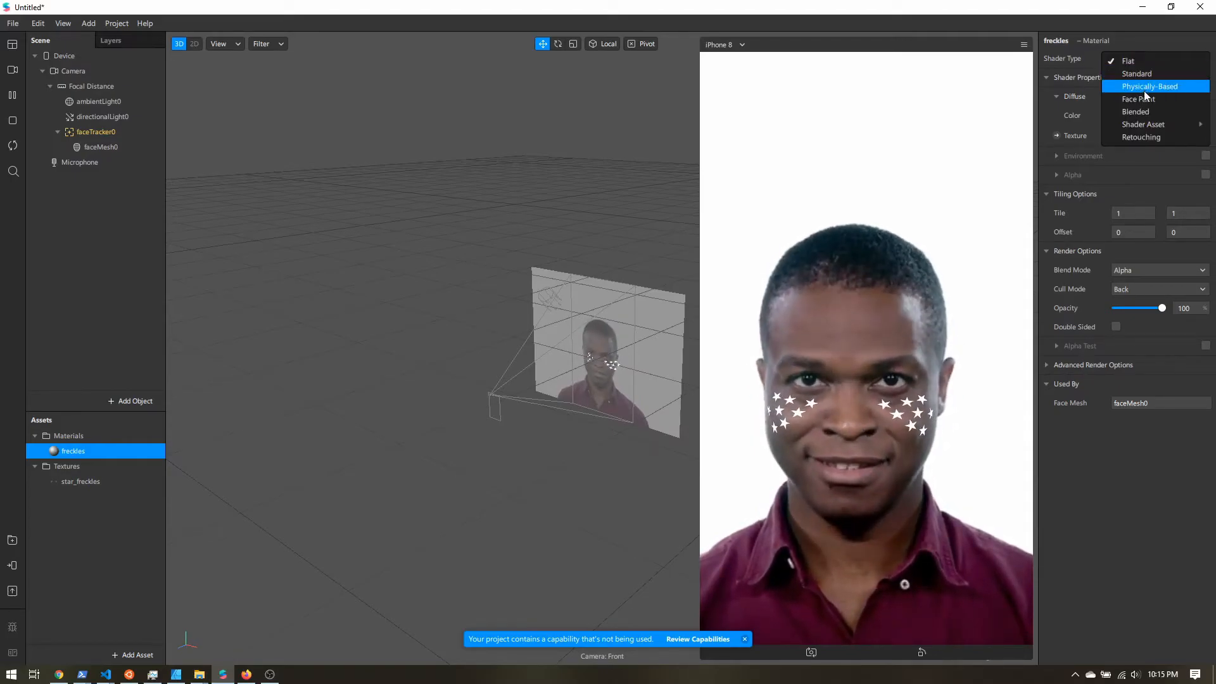
pyautogui.click(1149, 87)
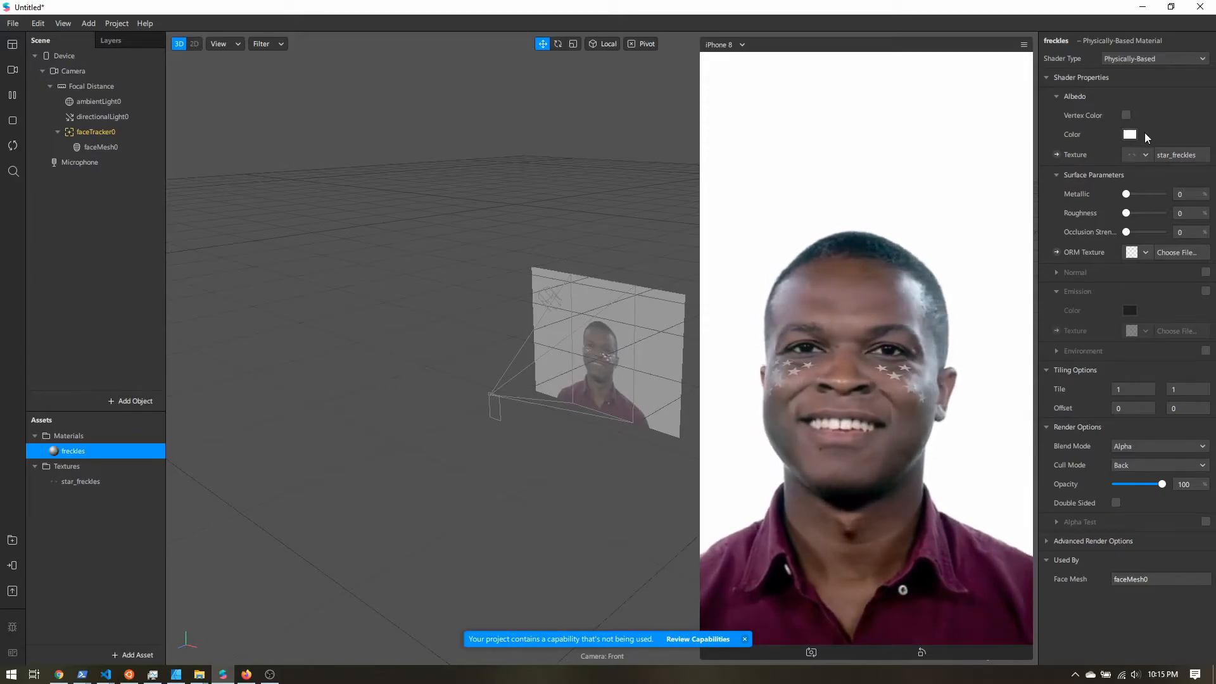
# Set the freckles material's albedo colour to a golden yellow.
pyautogui.click(1130, 135)
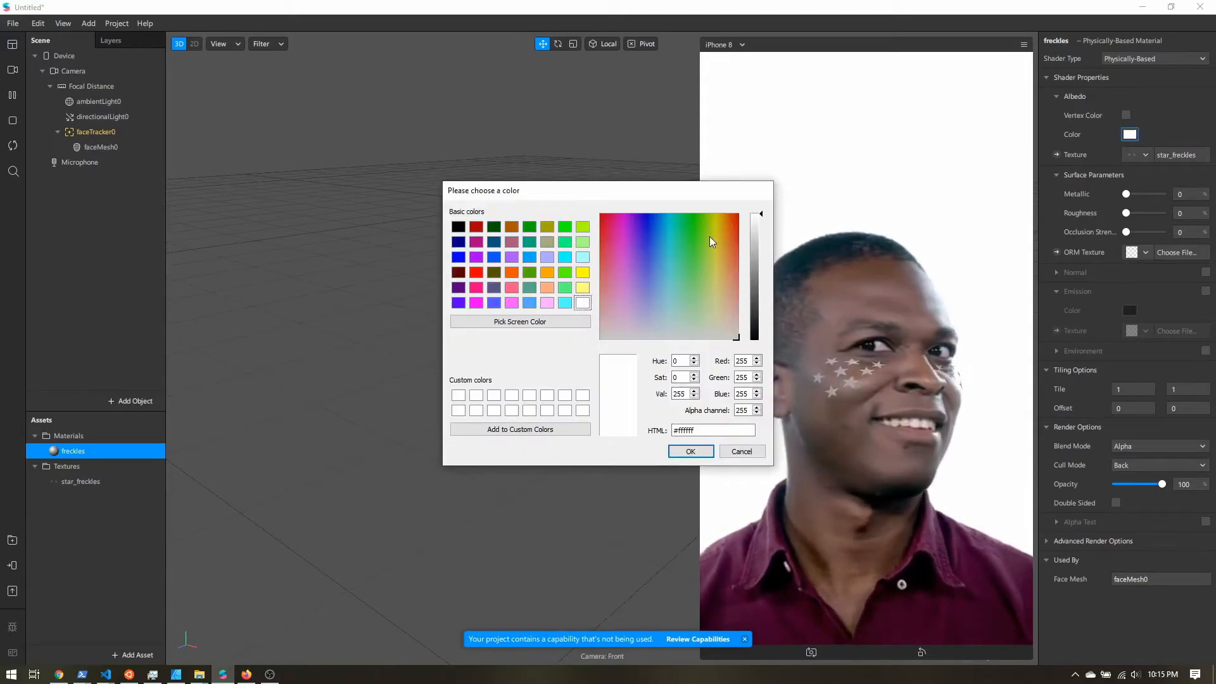
pyautogui.click(719, 217)
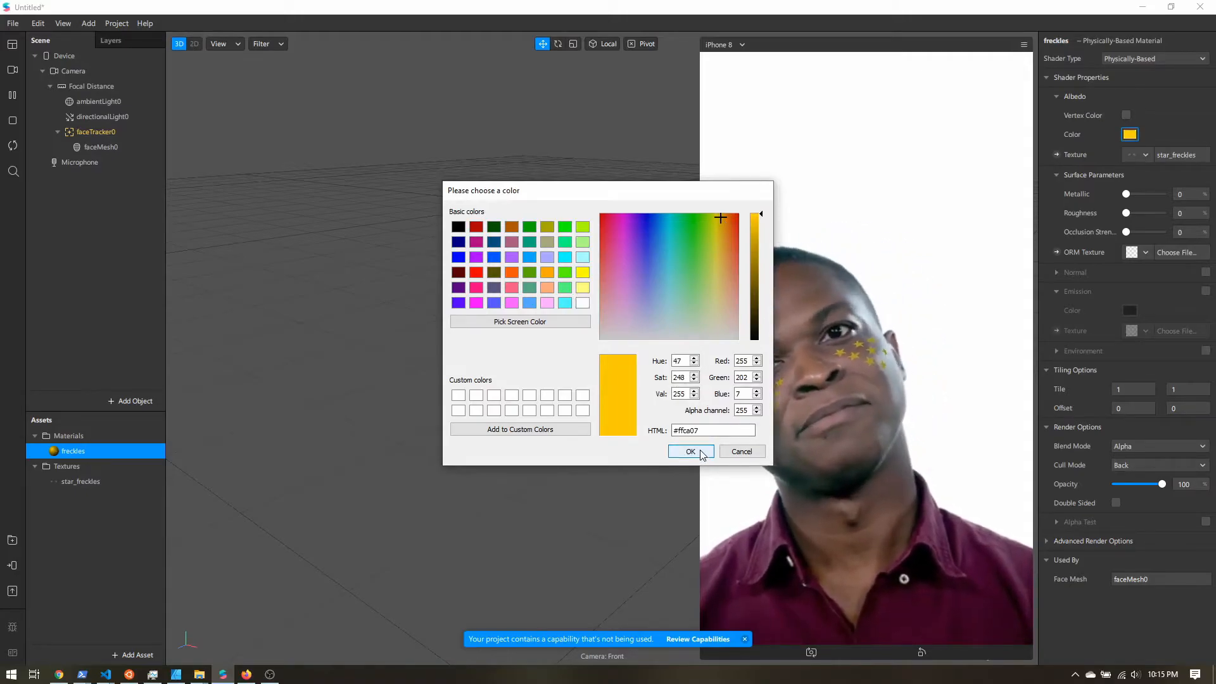
pyautogui.click(689, 451)
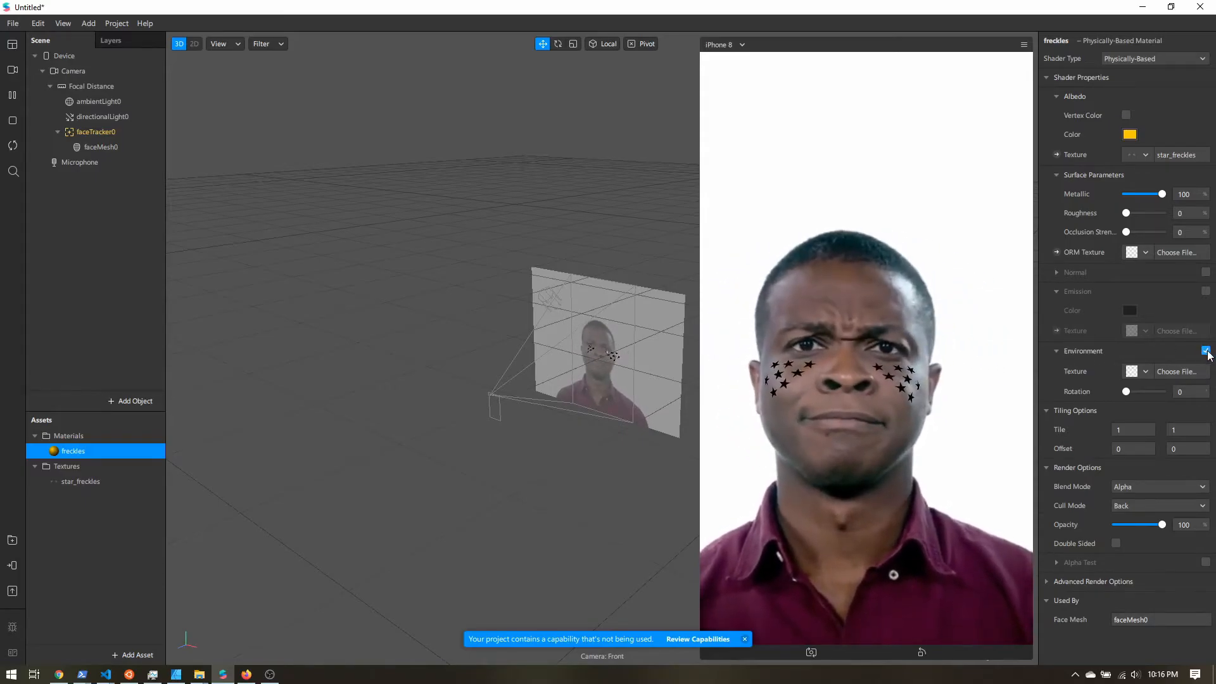
# Import the Interior environment texture from the AR Library for the material.
pyautogui.click(1206, 351)
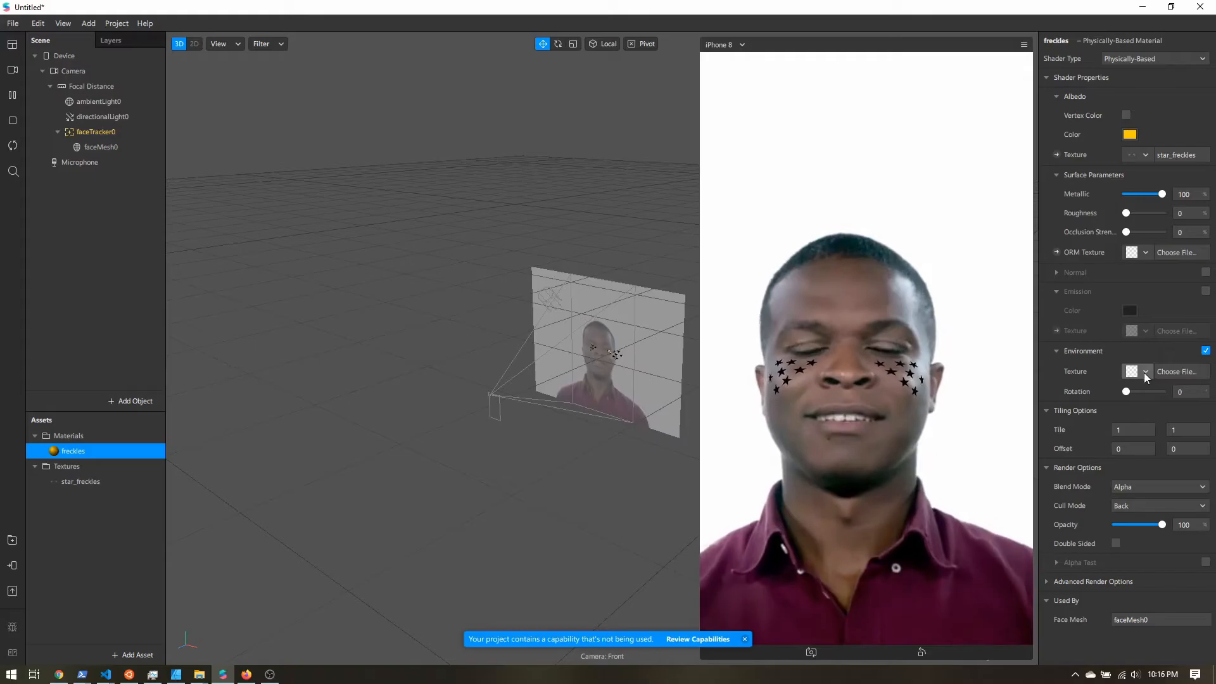
pyautogui.click(1146, 371)
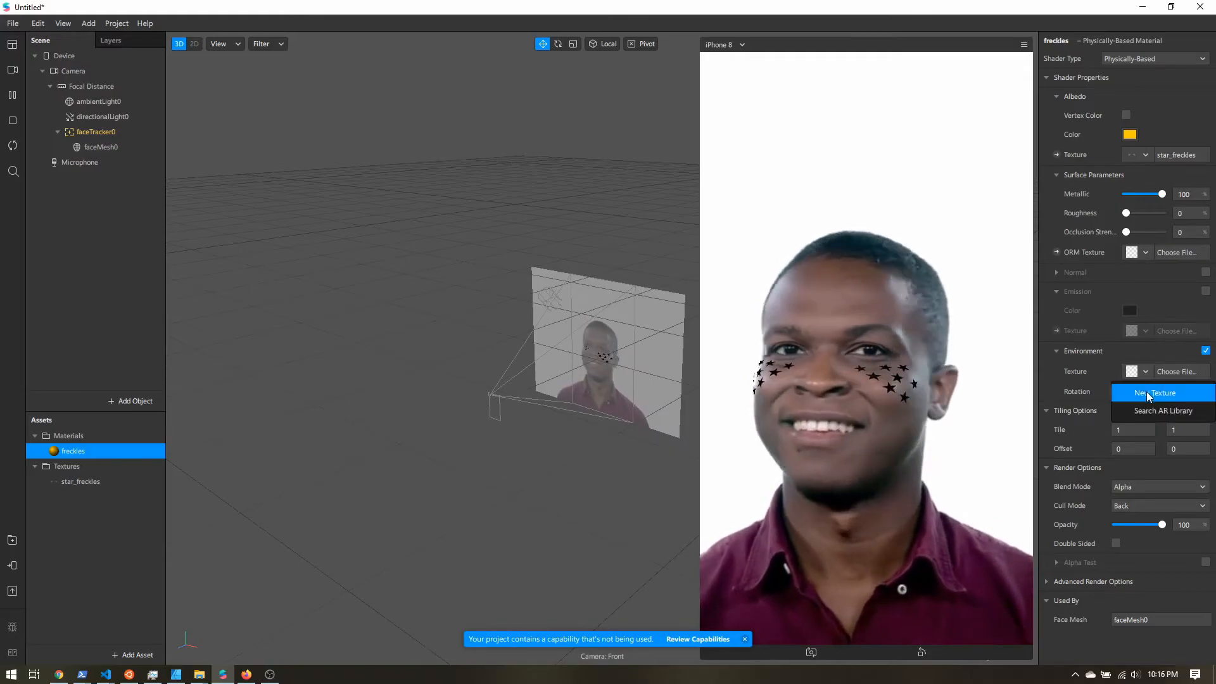
pyautogui.click(1162, 410)
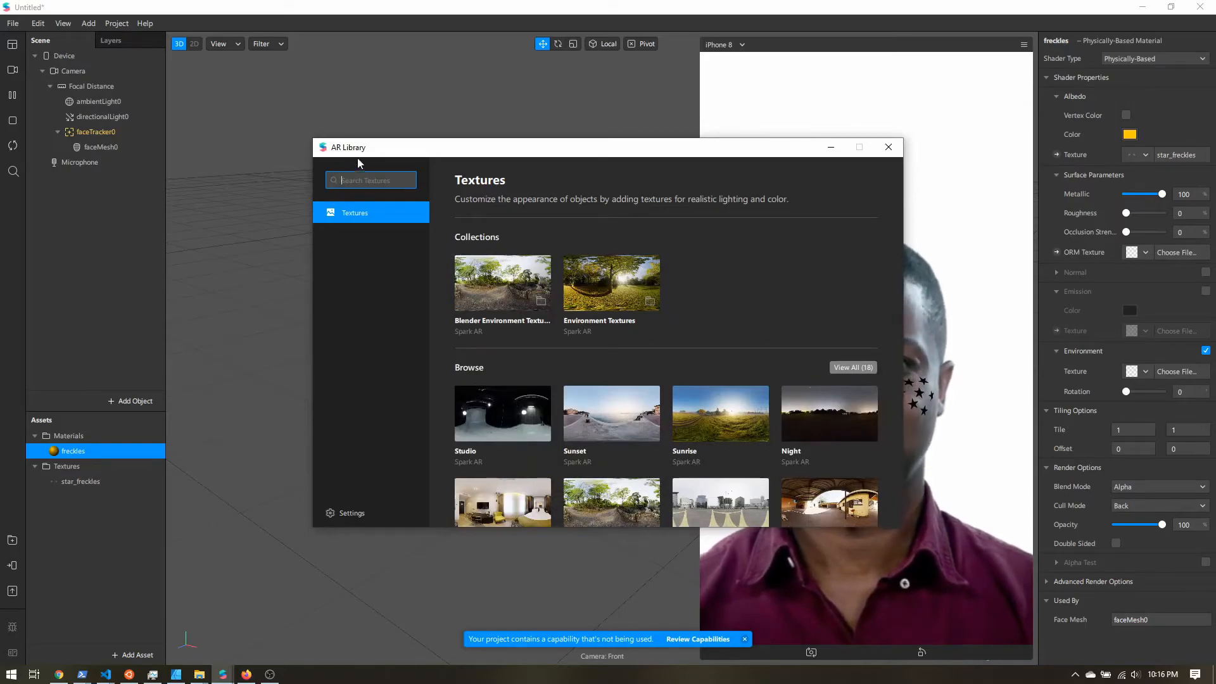
pyautogui.scroll(-3)
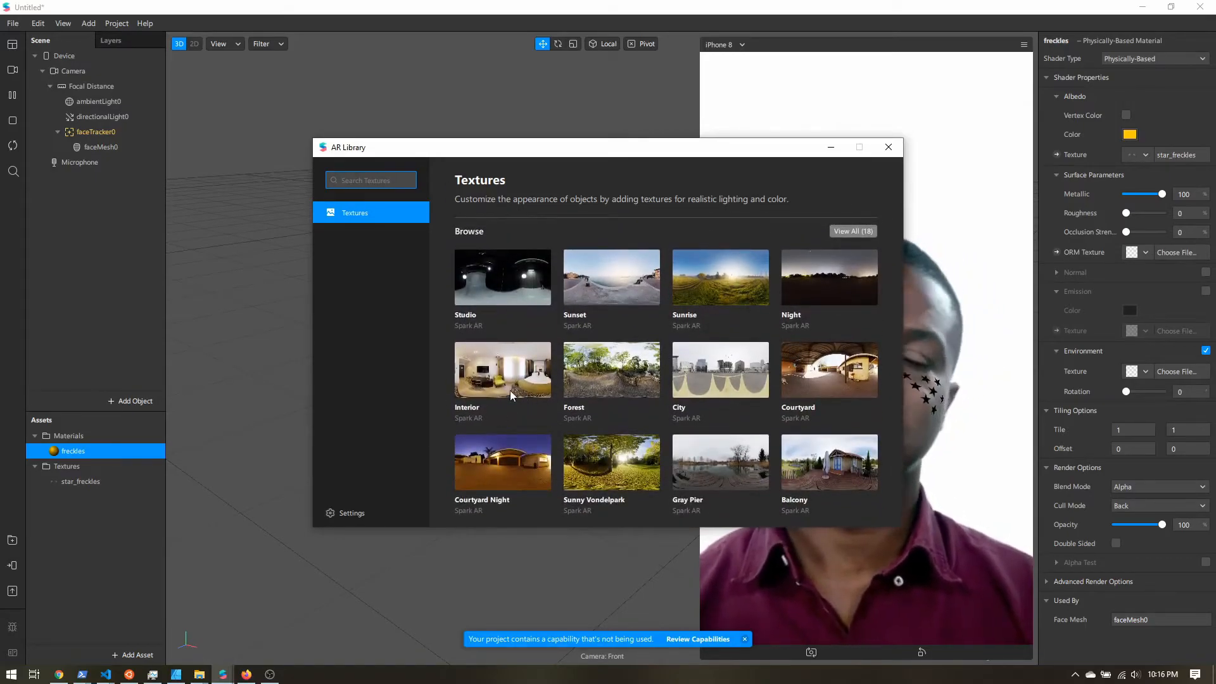
pyautogui.click(503, 369)
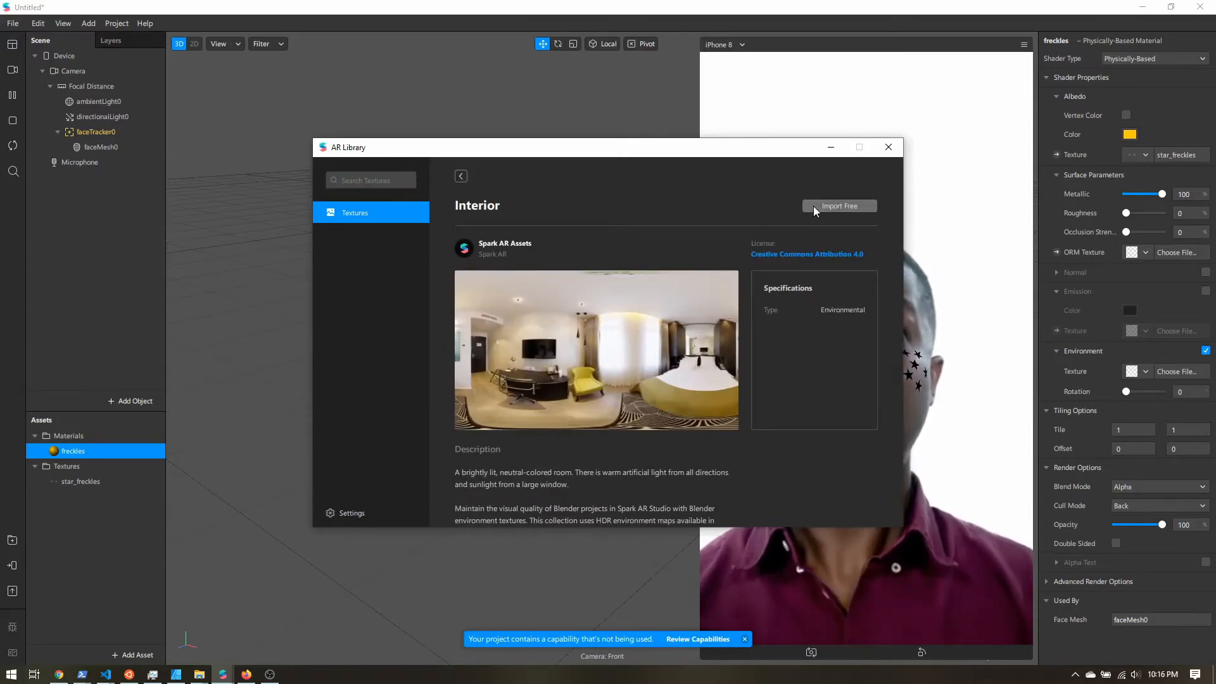
pyautogui.click(838, 205)
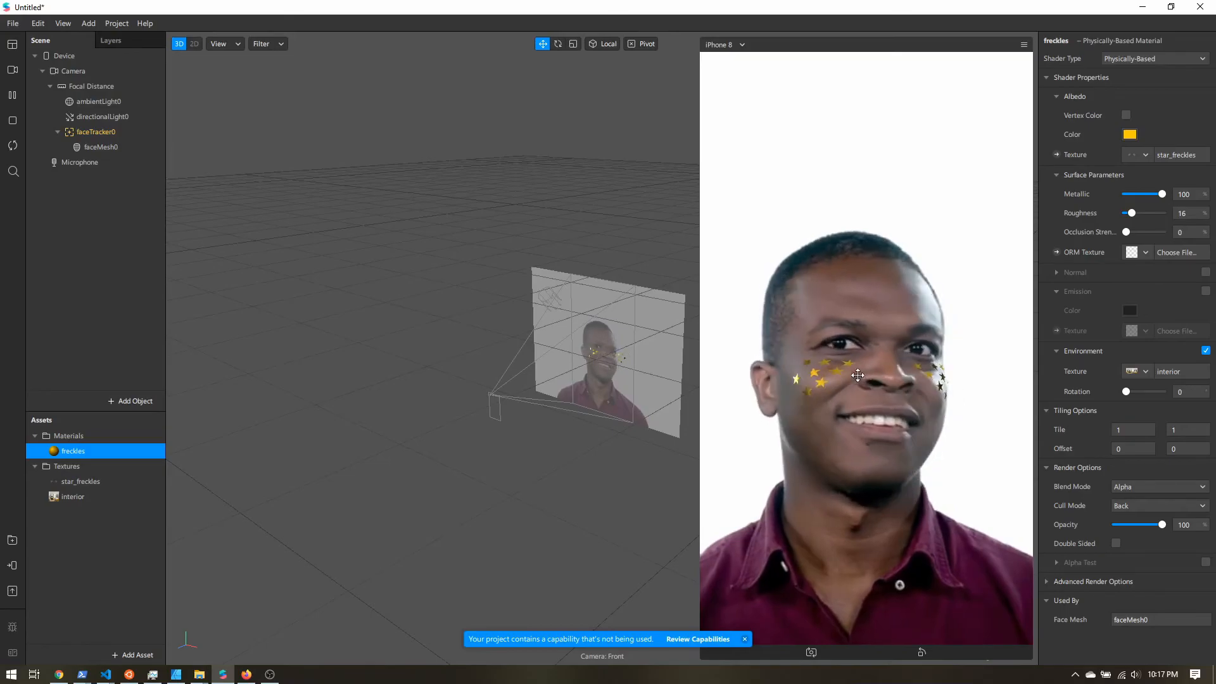
pyautogui.moveTo(176, 672)
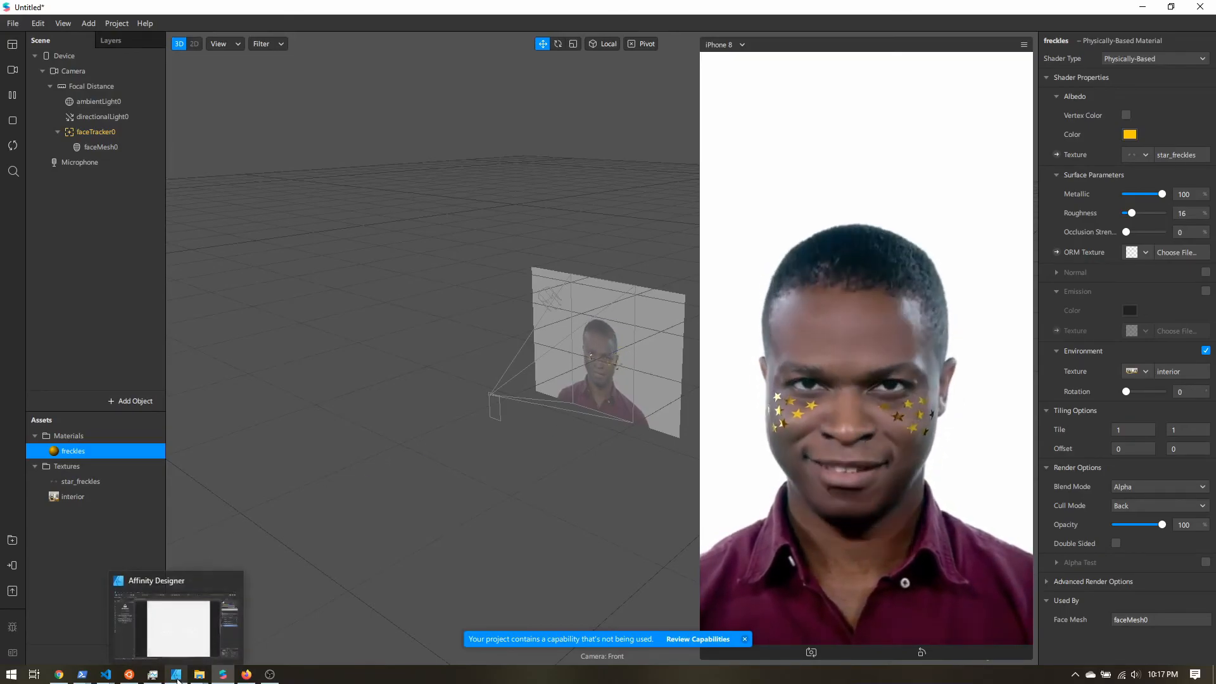
# Show the faceFeminine image beneath the stars in Affinity Designer, then return to Spark AR Studio.
pyautogui.click(176, 627)
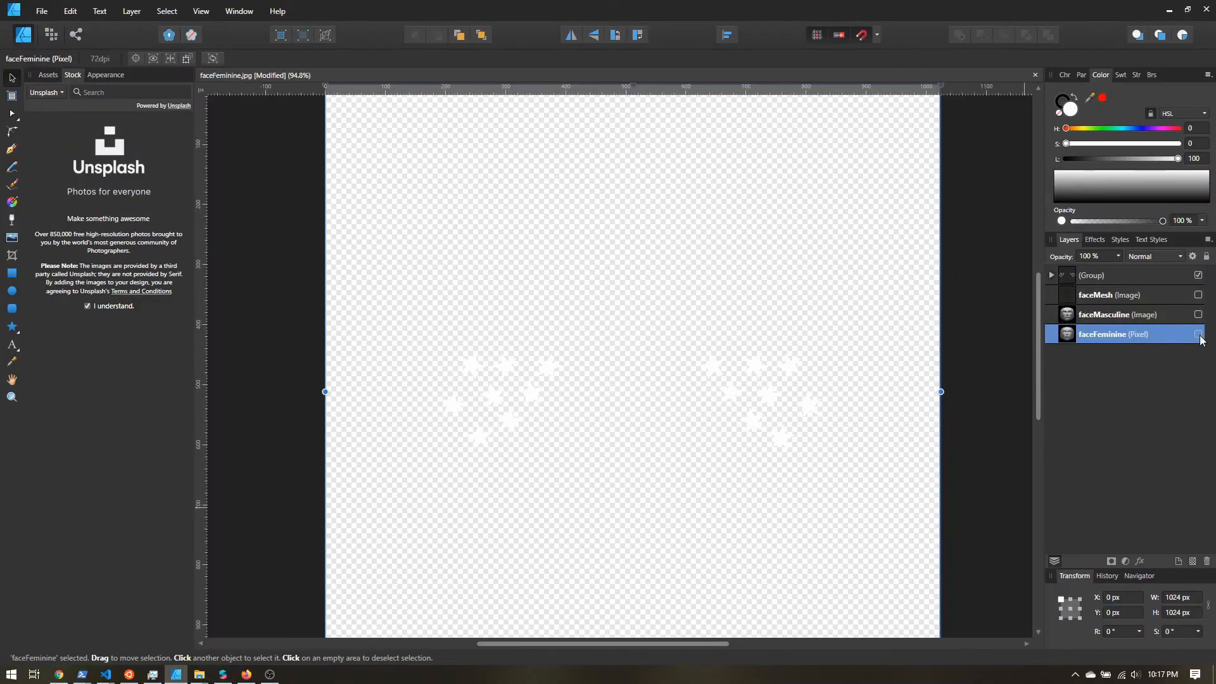
pyautogui.click(1197, 334)
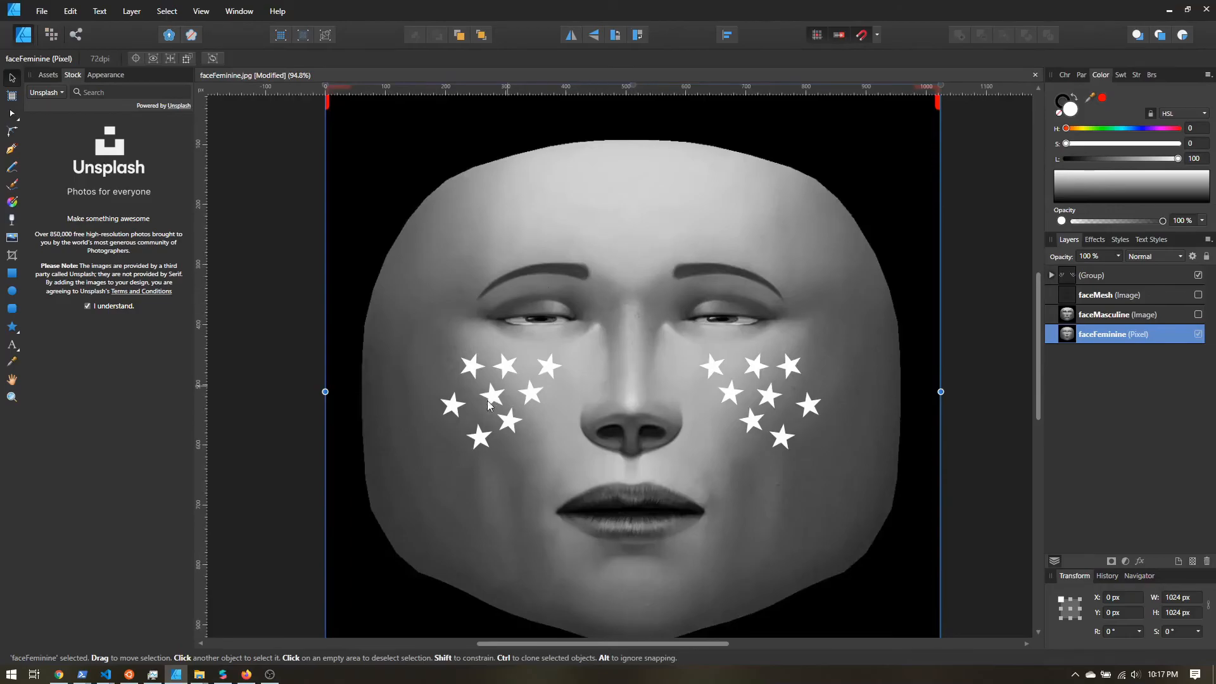
pyautogui.click(223, 672)
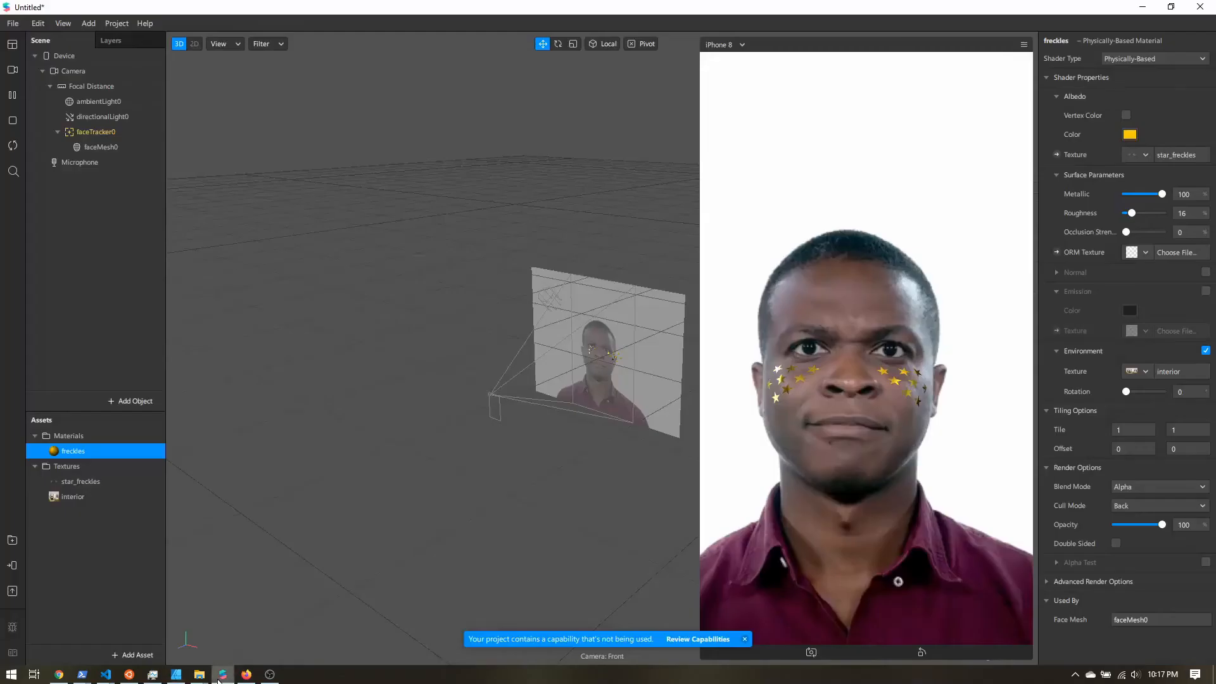